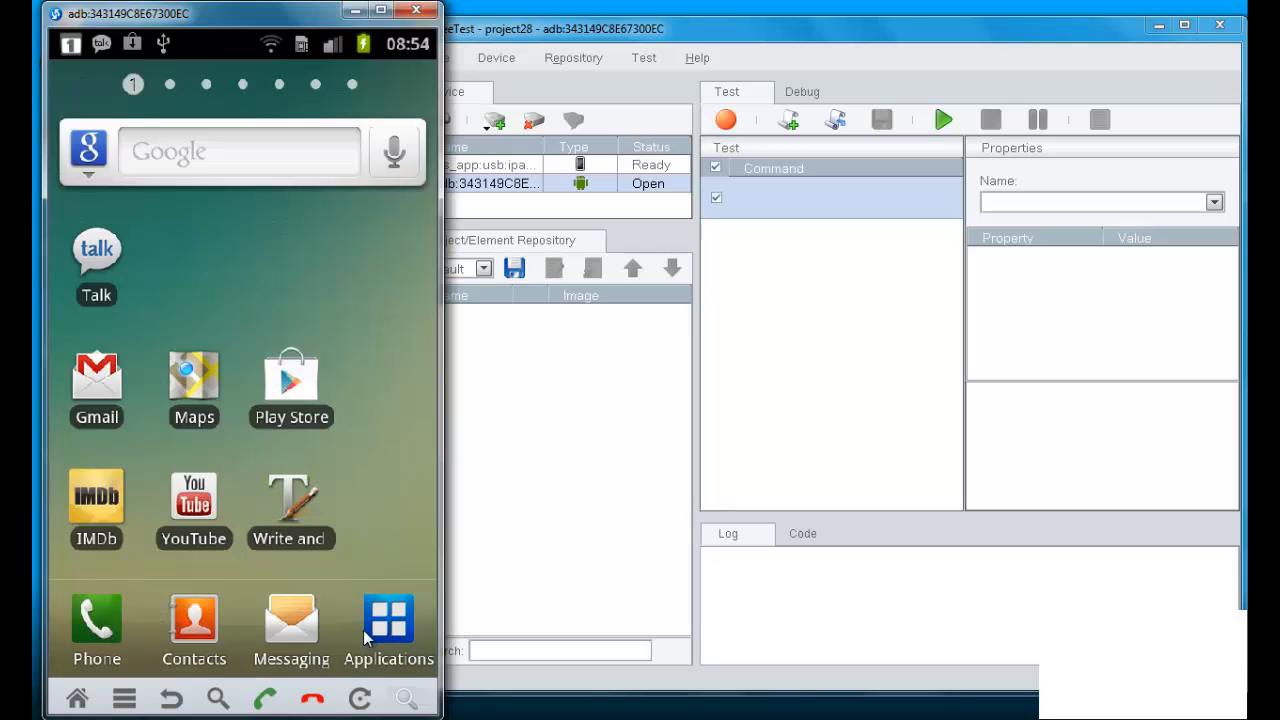
Browse the phone's app drawer, then bring up SeeTest's Device menu
left_click(388, 616)
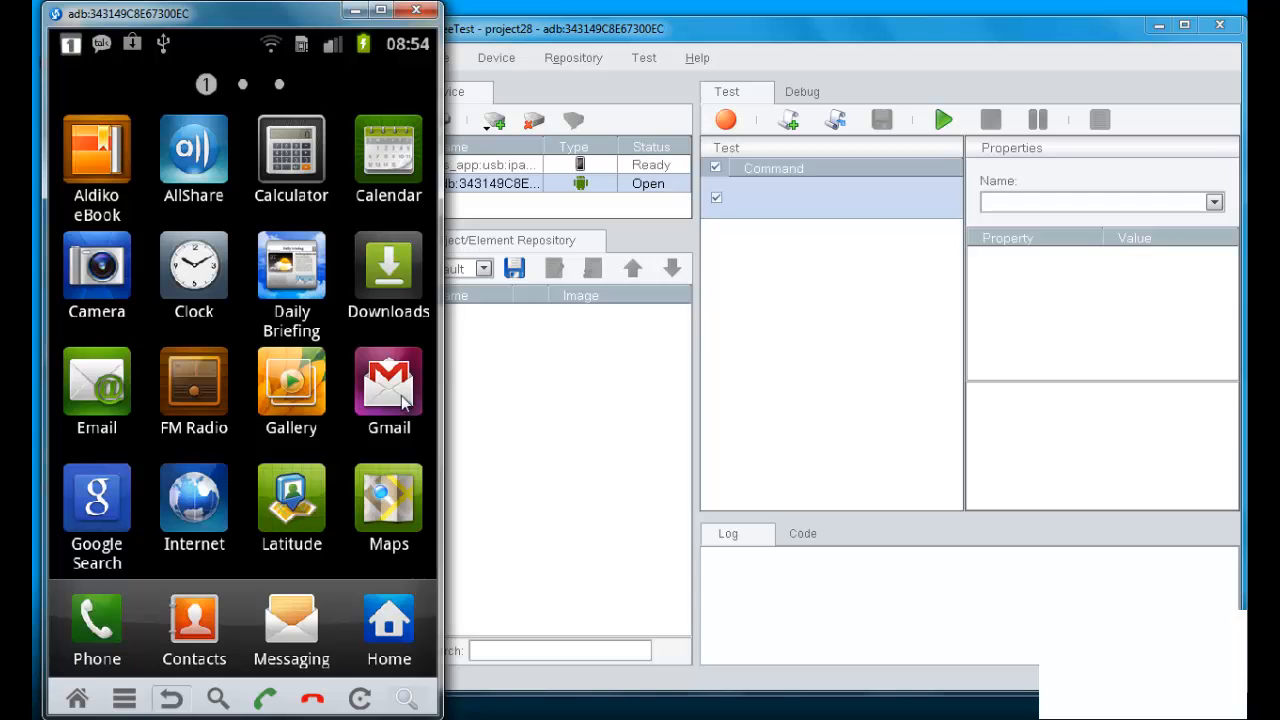
left_click(496, 56)
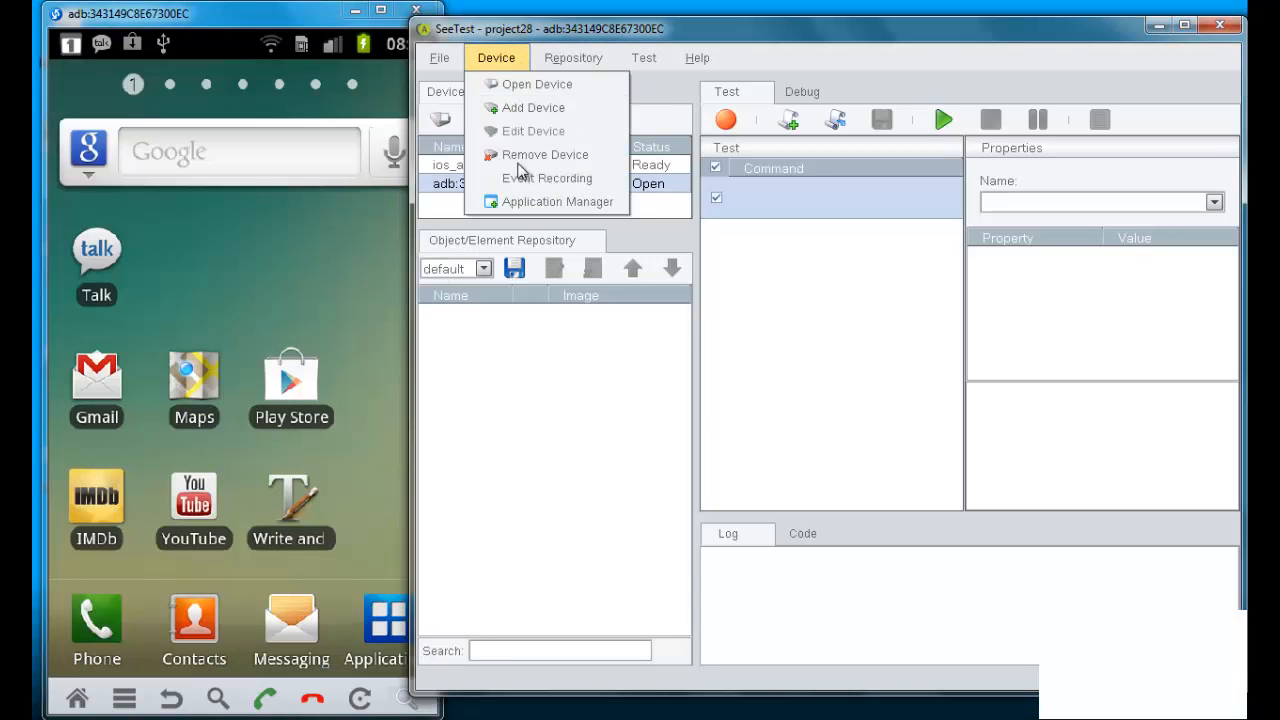
Launch com.imdb.mobile/Home in instrumented mode via the Application Manager and dismiss the launch window
left_click(556, 200)
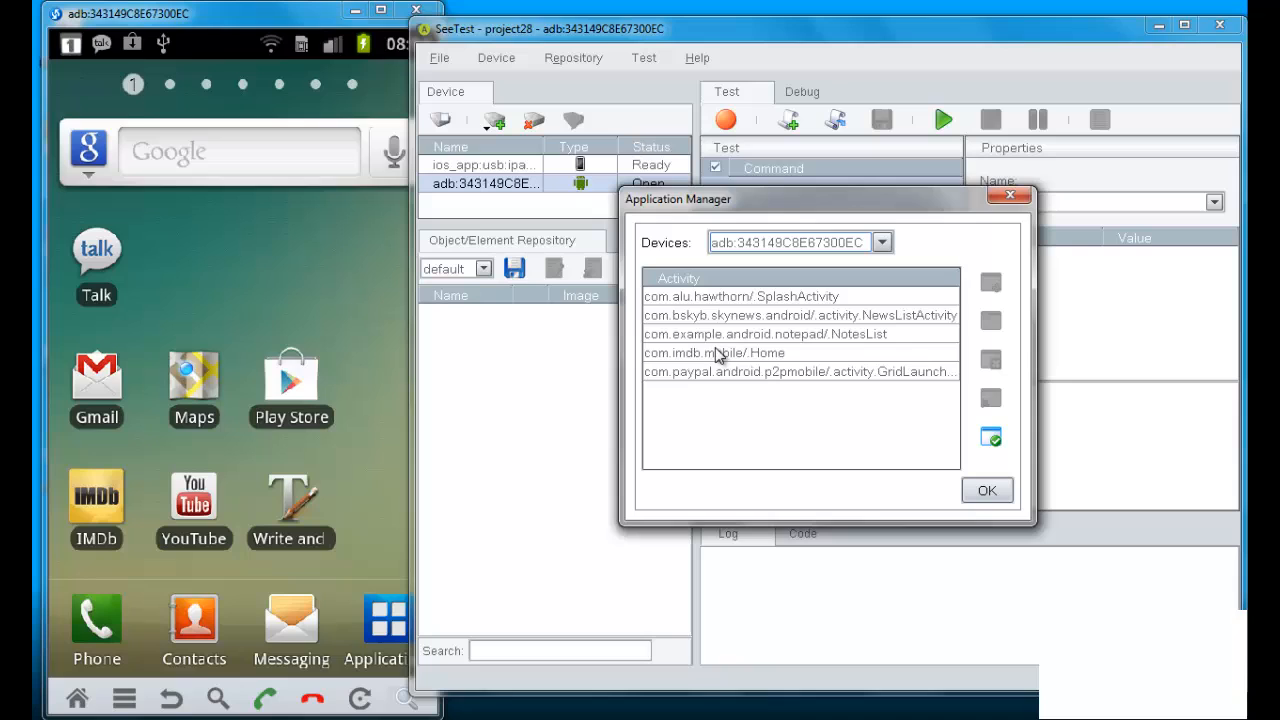
left_click(714, 352)
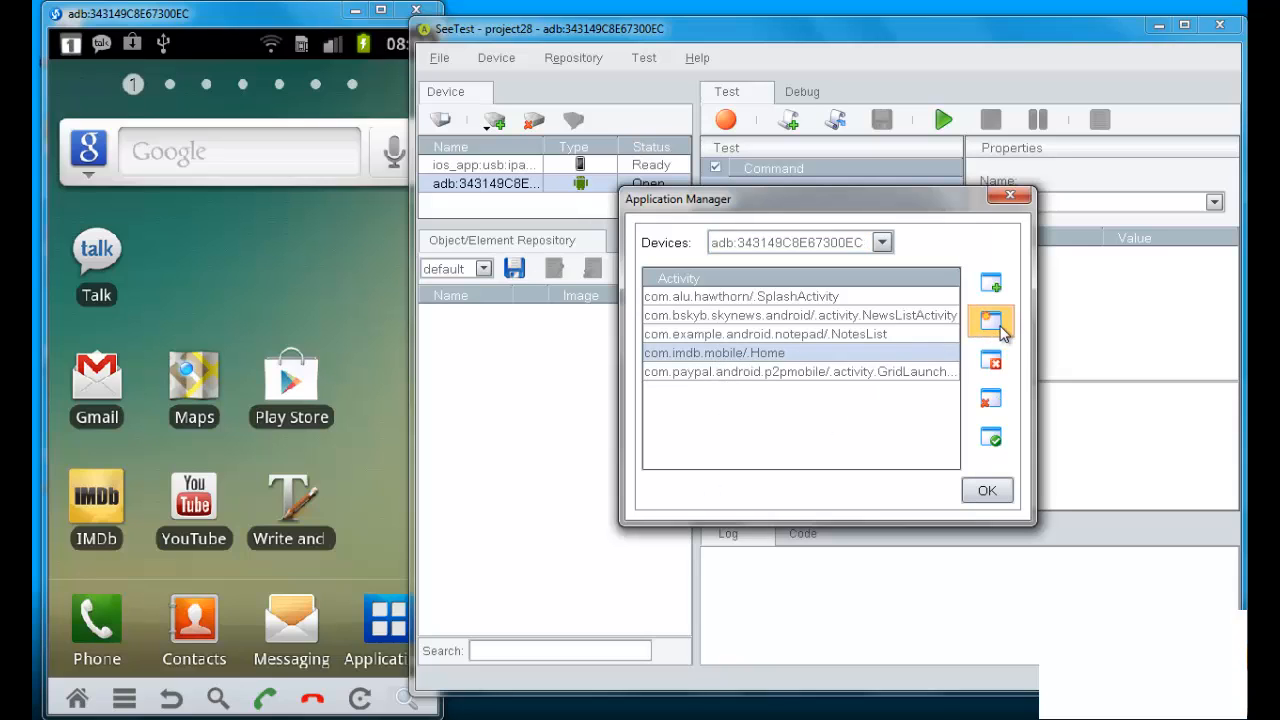
left_click(988, 320)
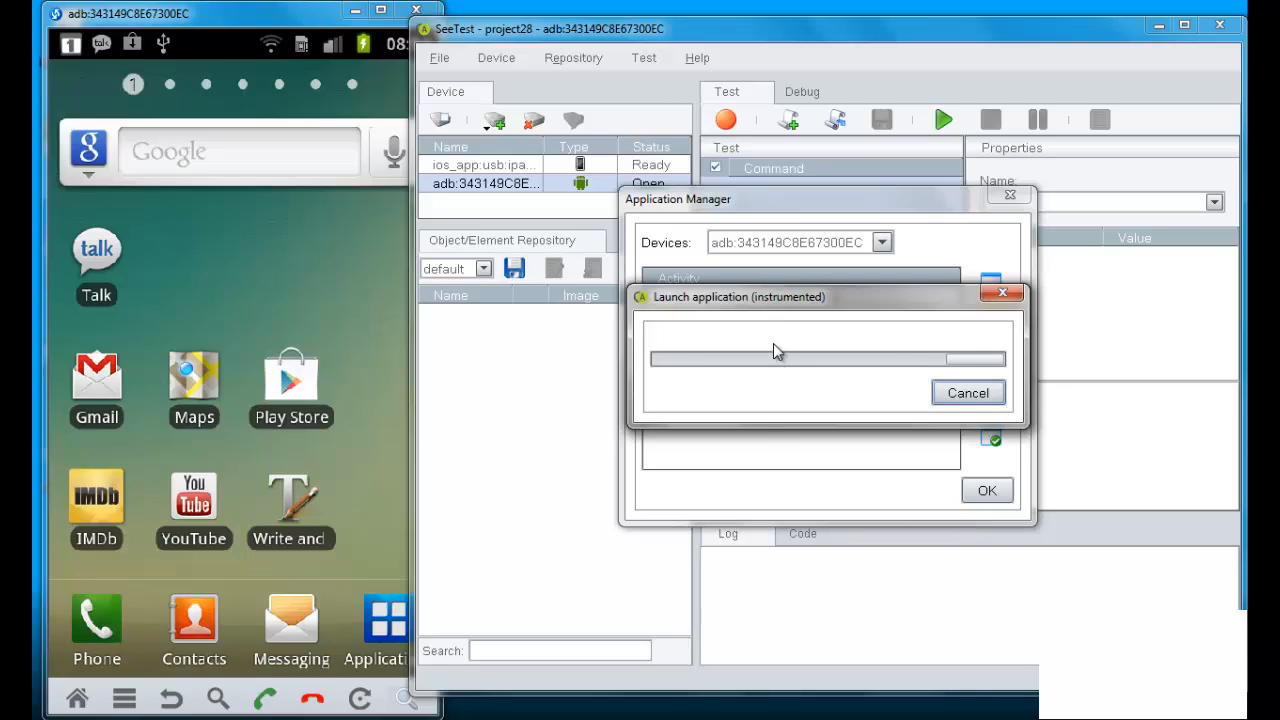
mouse_move(760, 440)
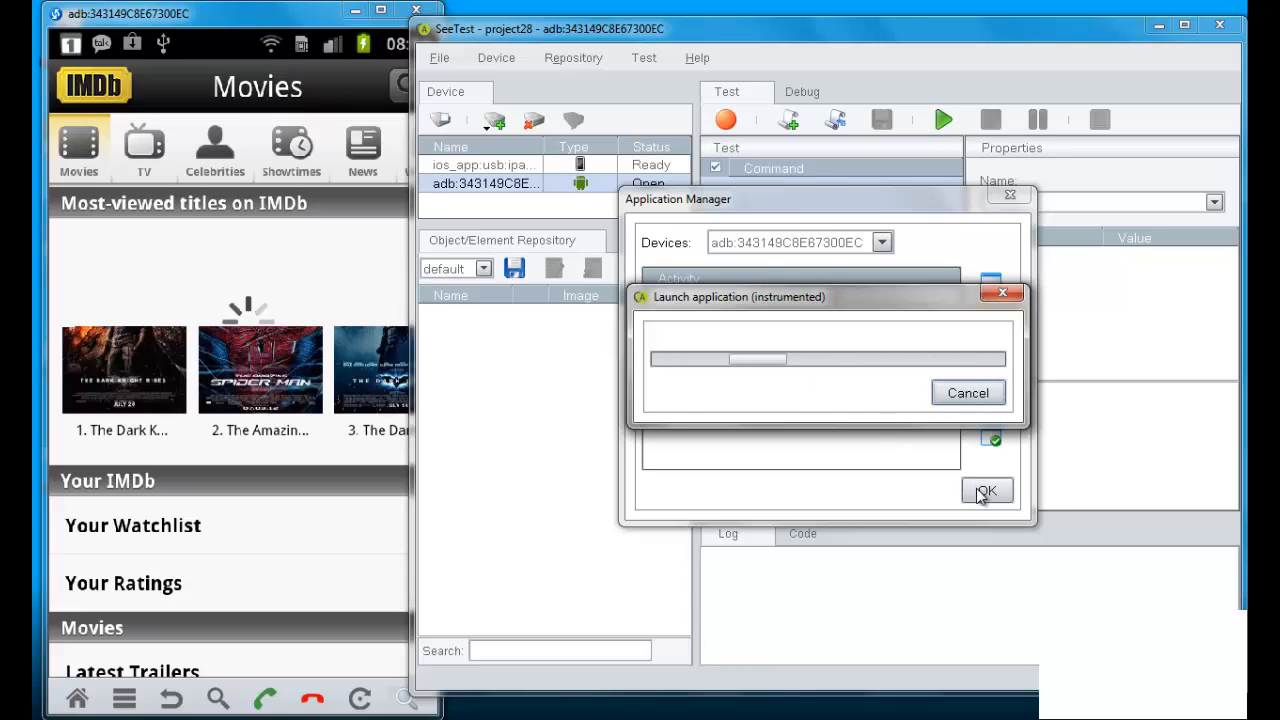
left_click(976, 492)
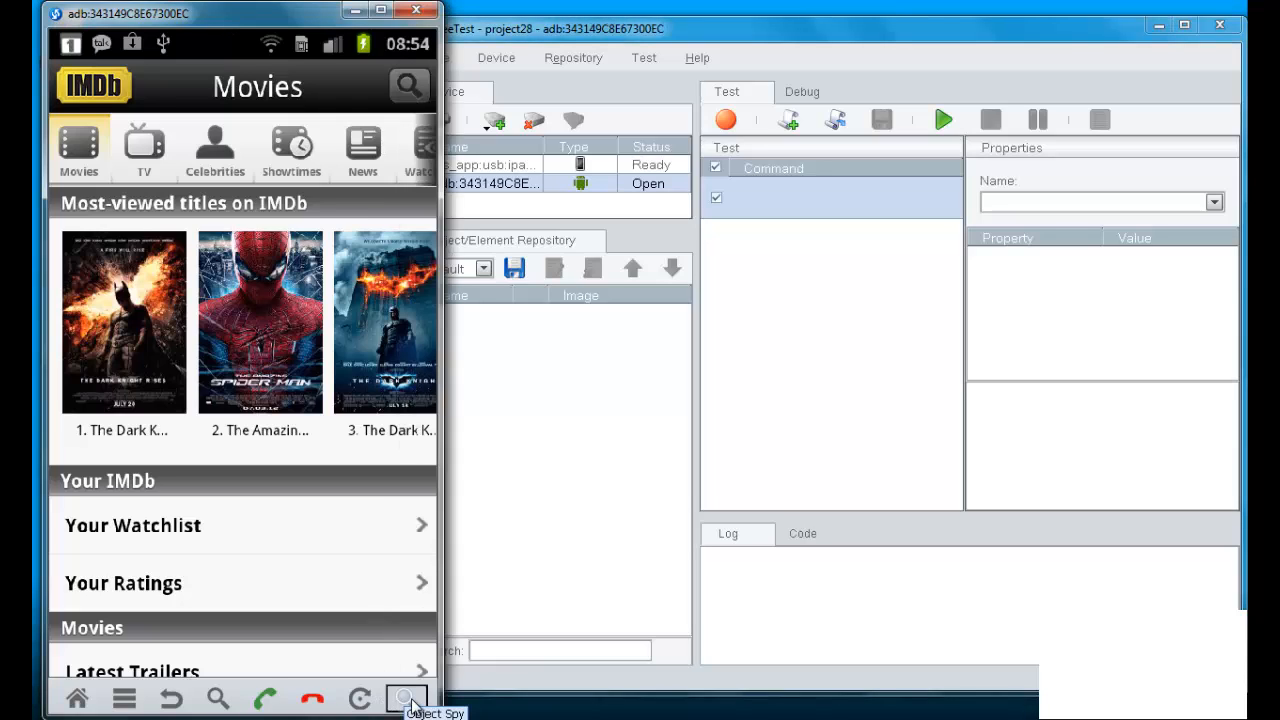
Inspect the IMDb search icon with Object Spy, revealing id IMDb_search, then close the spy
left_click(404, 698)
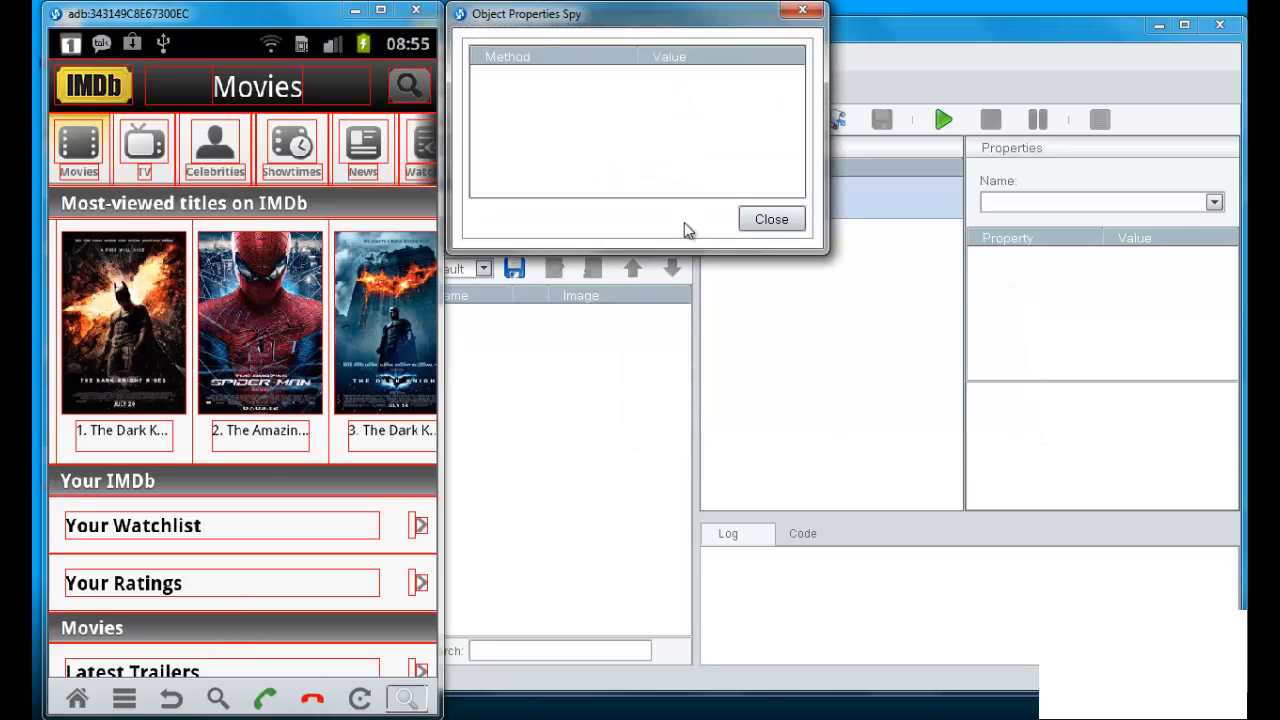
left_click(404, 84)
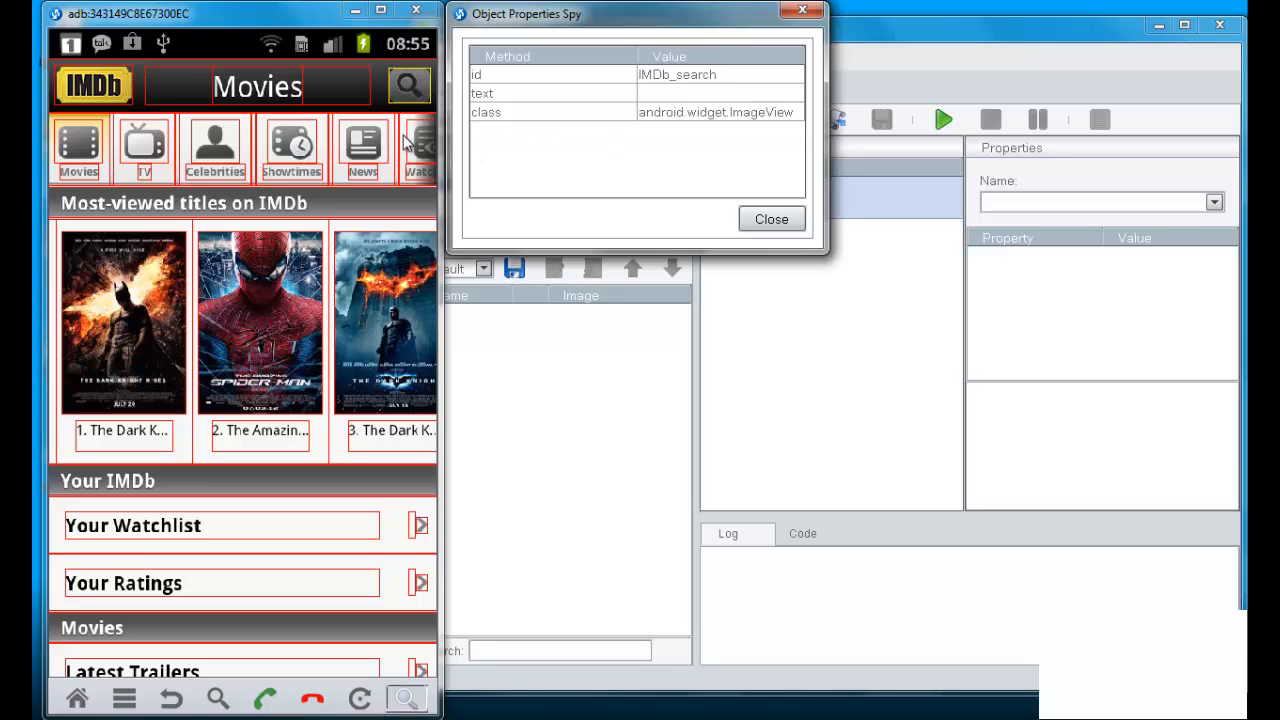
mouse_move(604, 160)
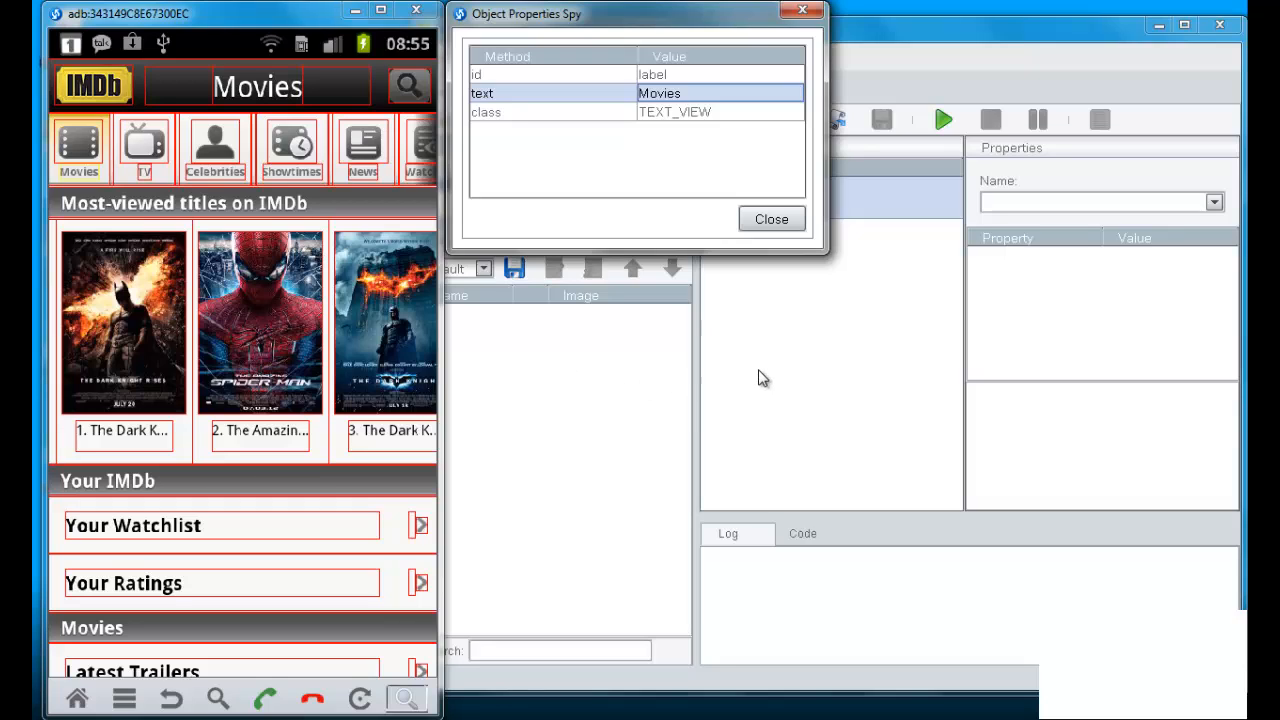
left_click(772, 218)
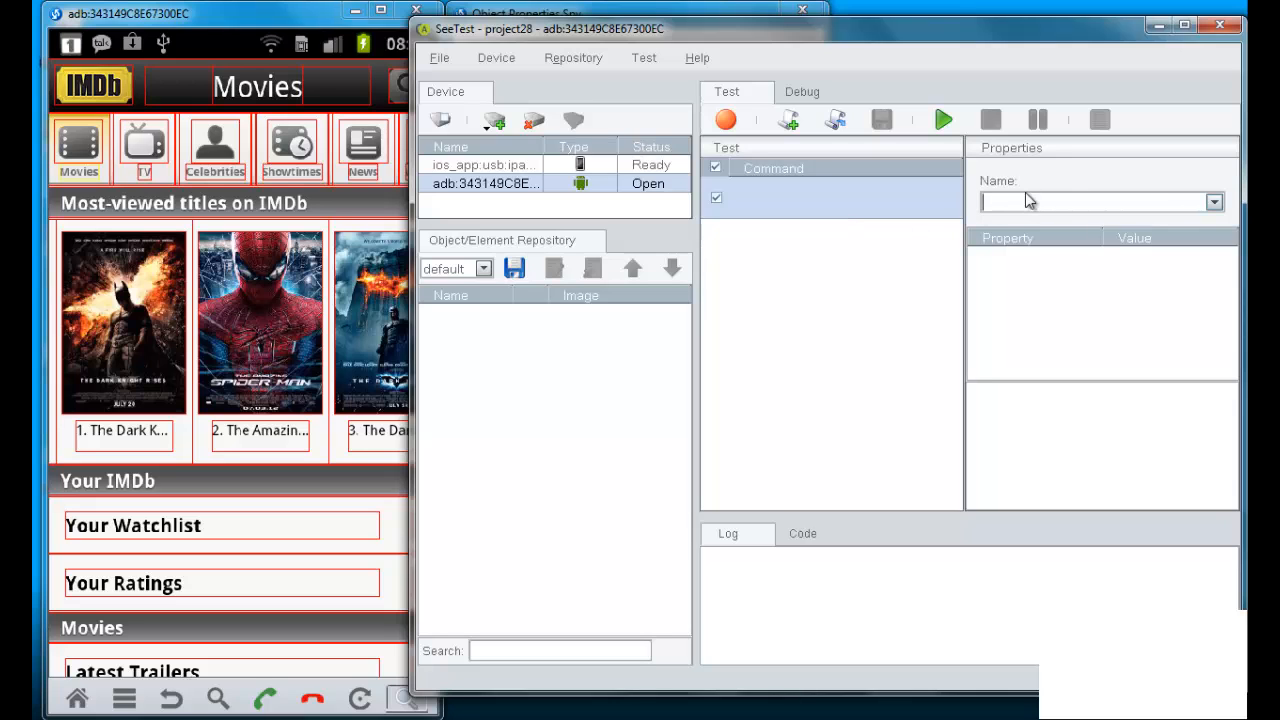
Add a SetDevice step targeting the connected adb Android phone
left_click(1212, 200)
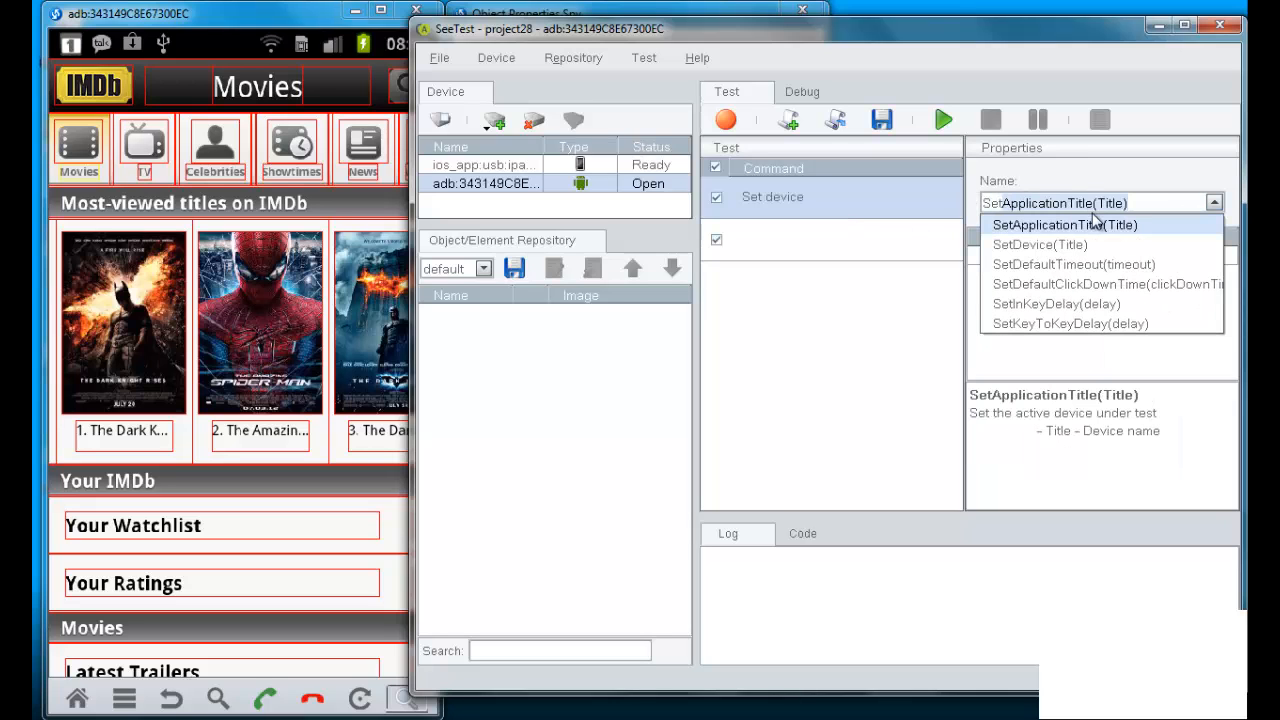
left_click(1040, 244)
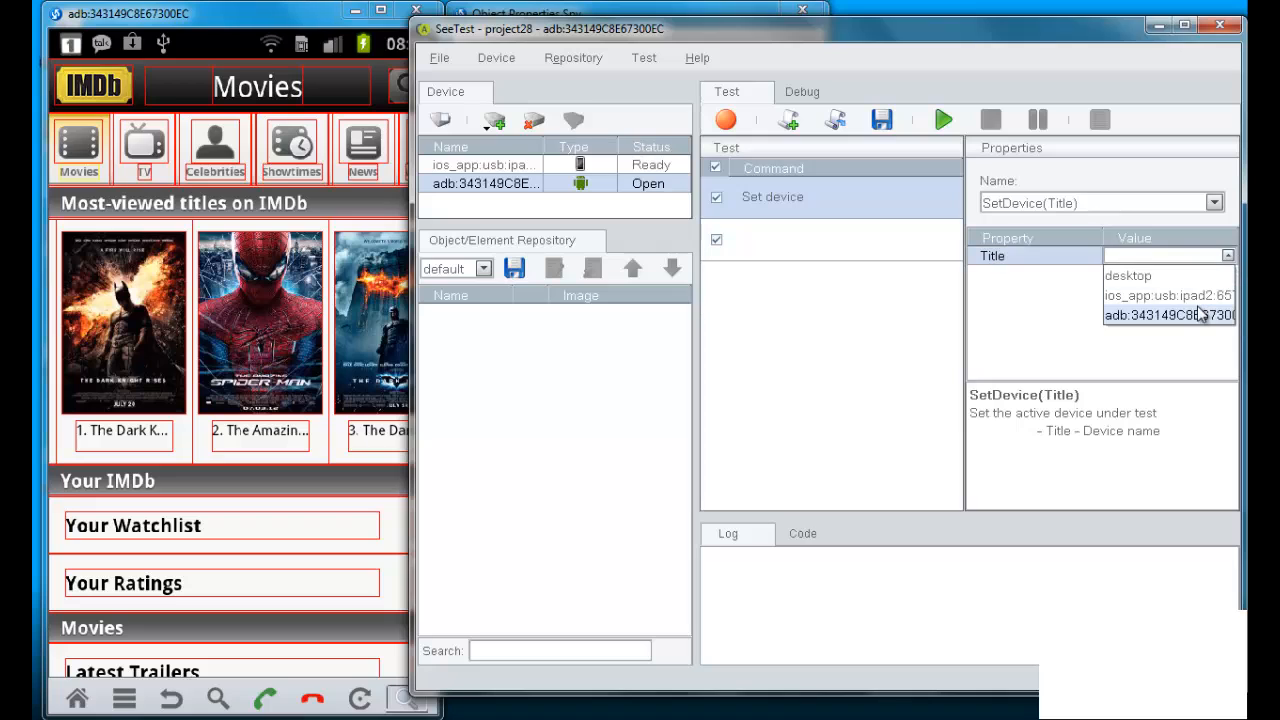
left_click(1156, 316)
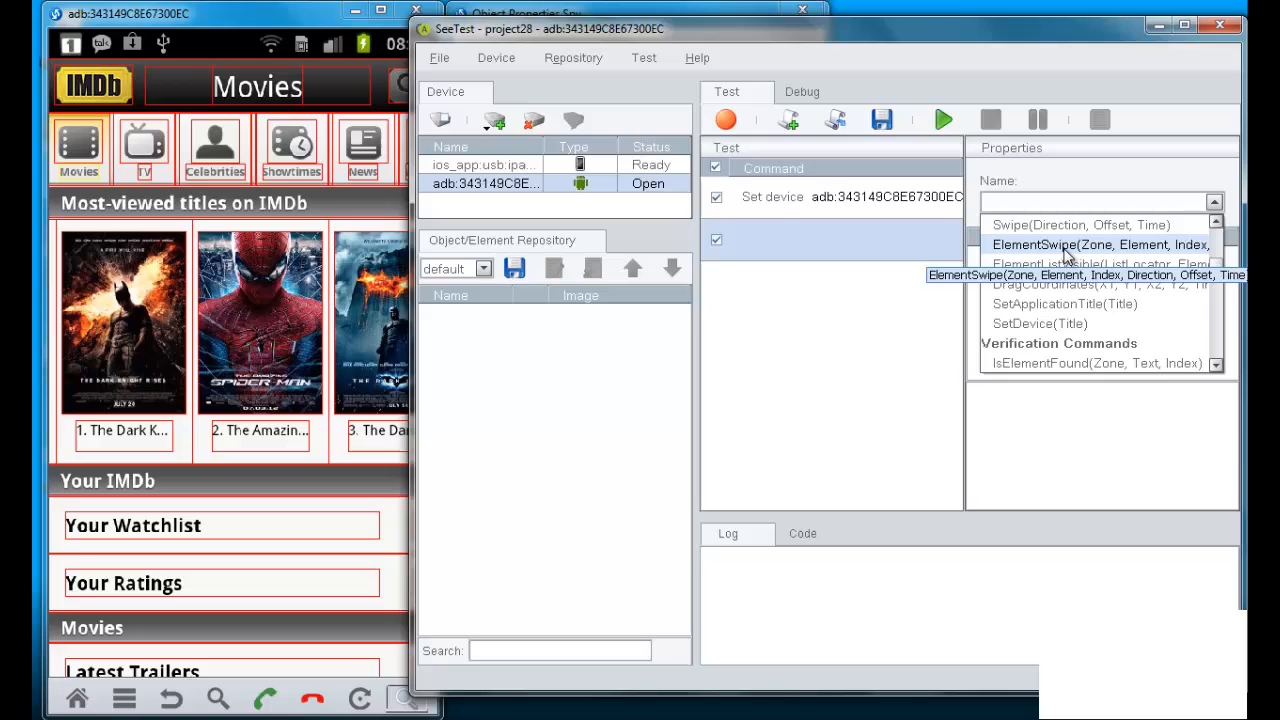
Add a Launch step for activity com.imdb.mobile/Home and move to the next empty line
left_click(1090, 224)
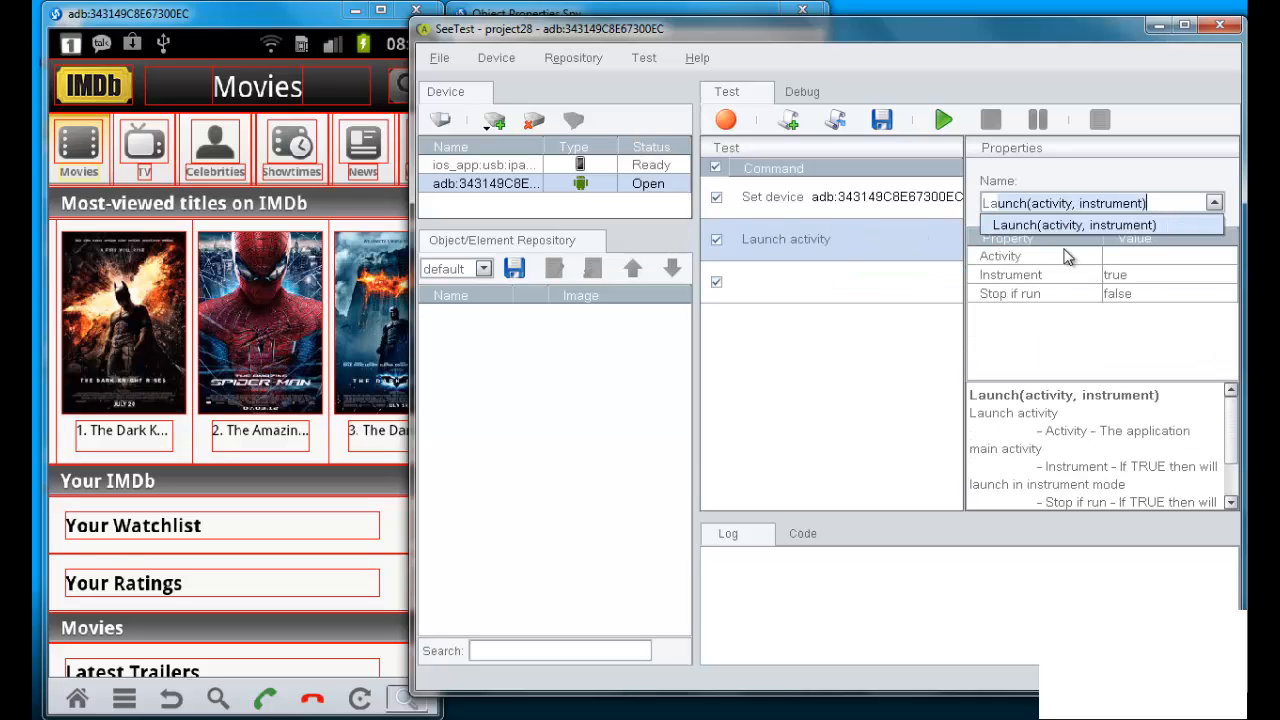
left_click(1100, 224)
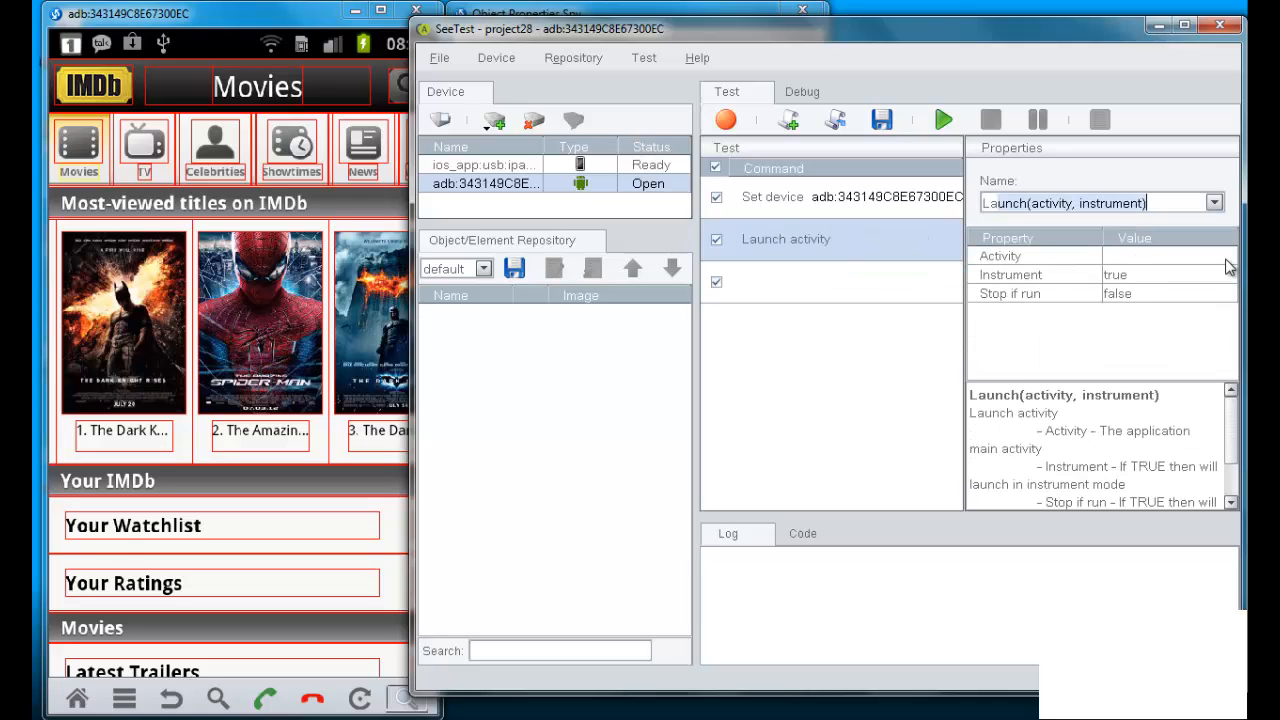
left_click(1204, 256)
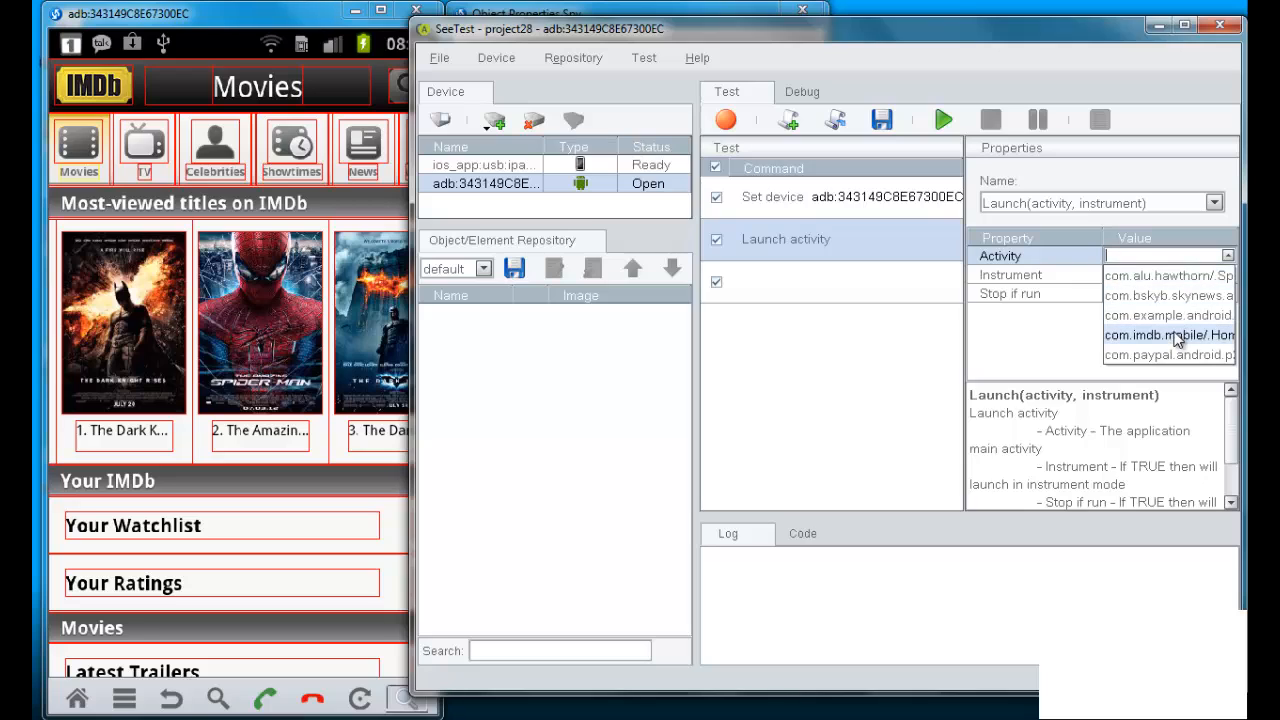
left_click(1164, 336)
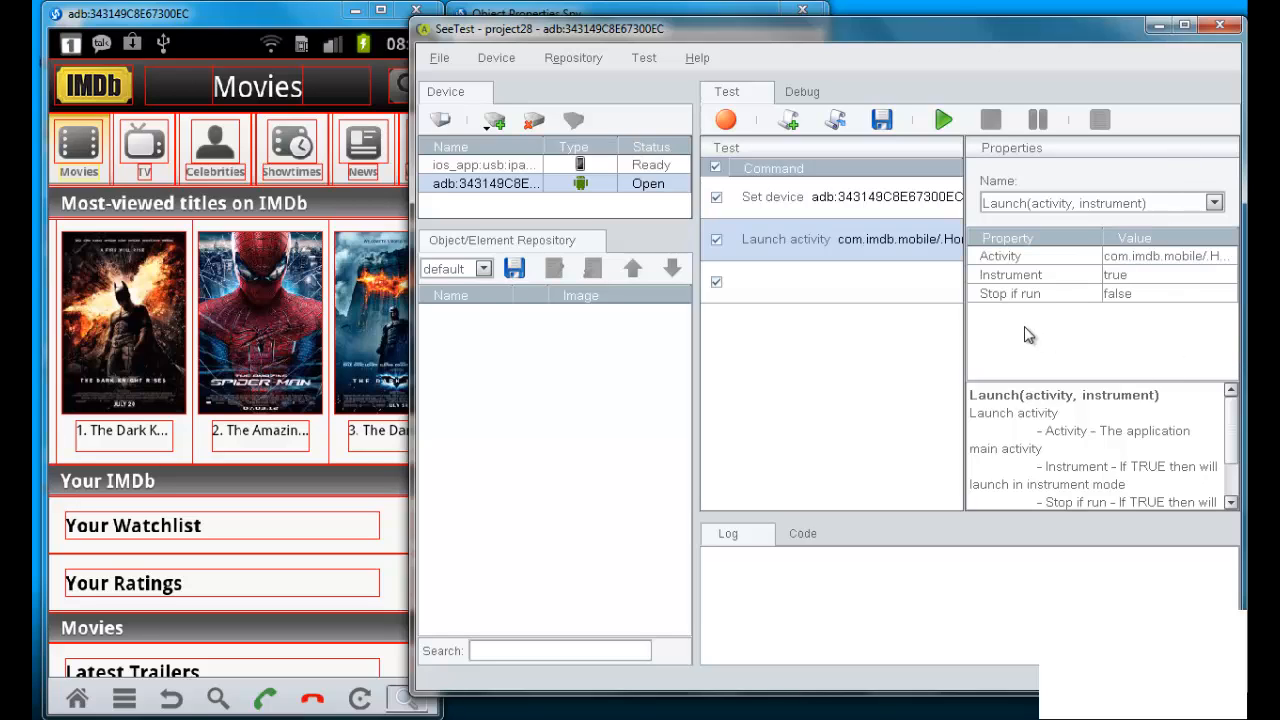
mouse_move(984, 280)
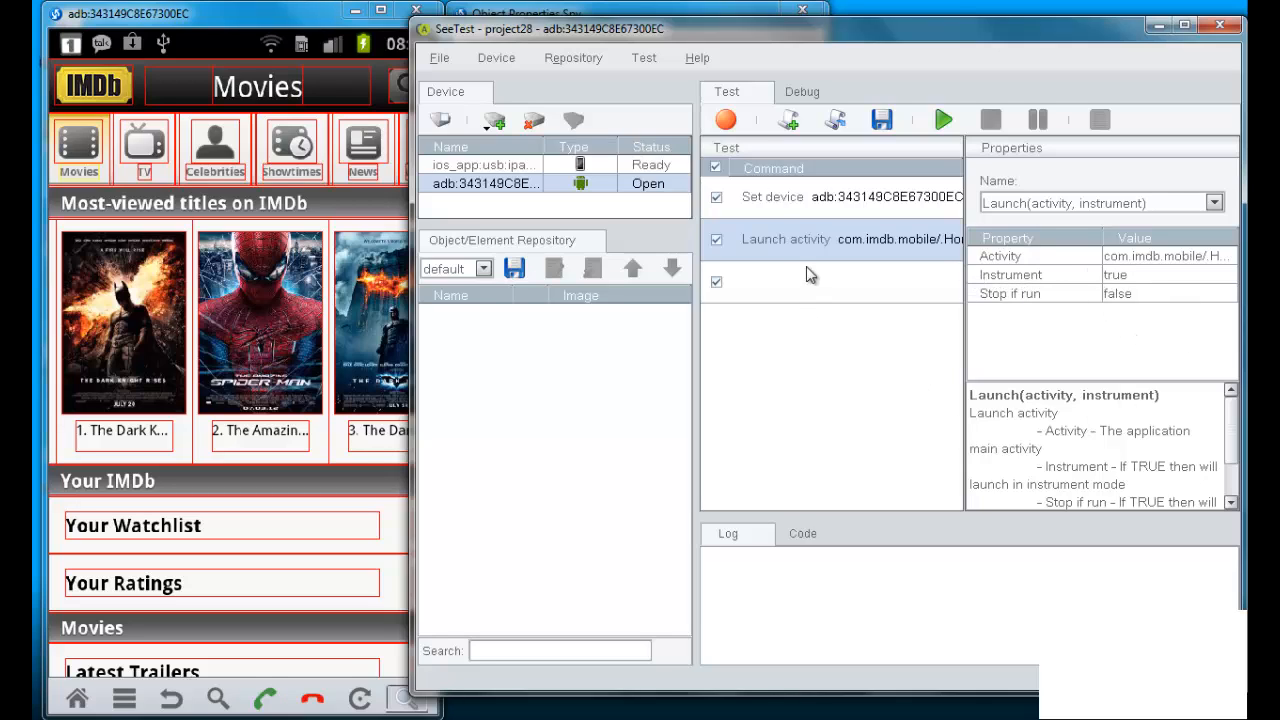
left_click(830, 282)
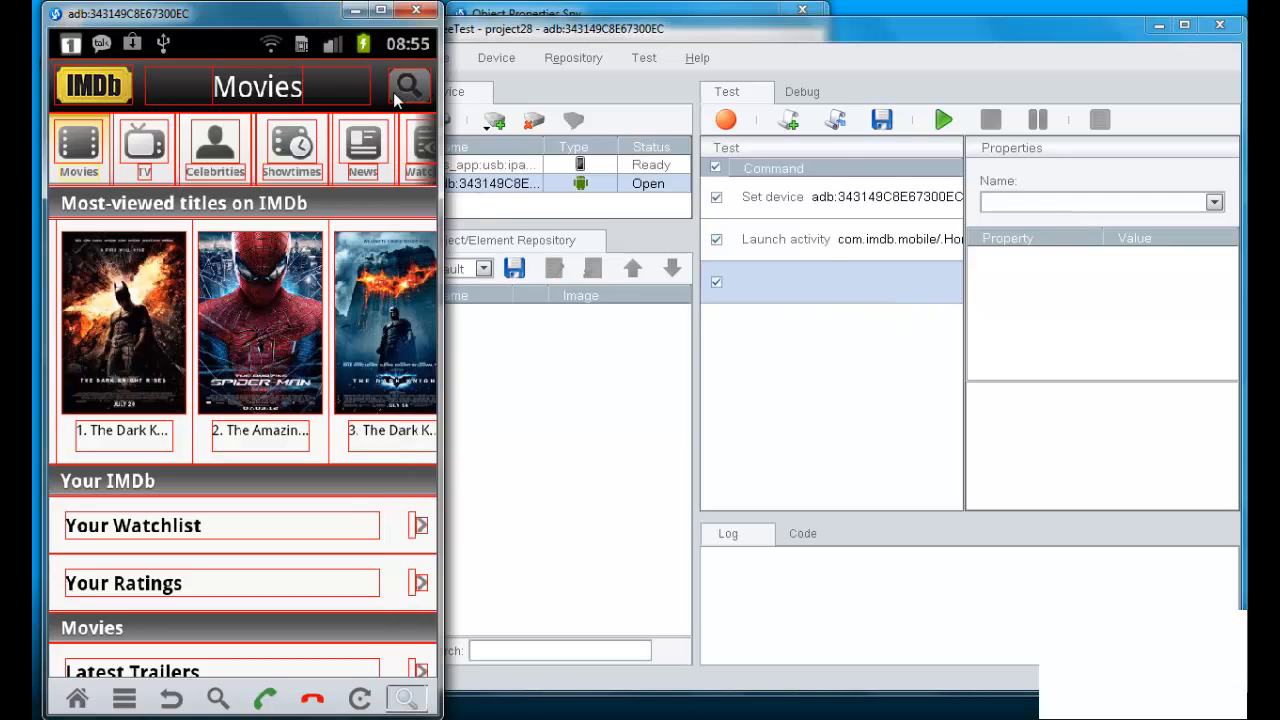
Save the search icon as repository element 'Search', confirm native id IMDb_search, and keep image matching
left_click(404, 86)
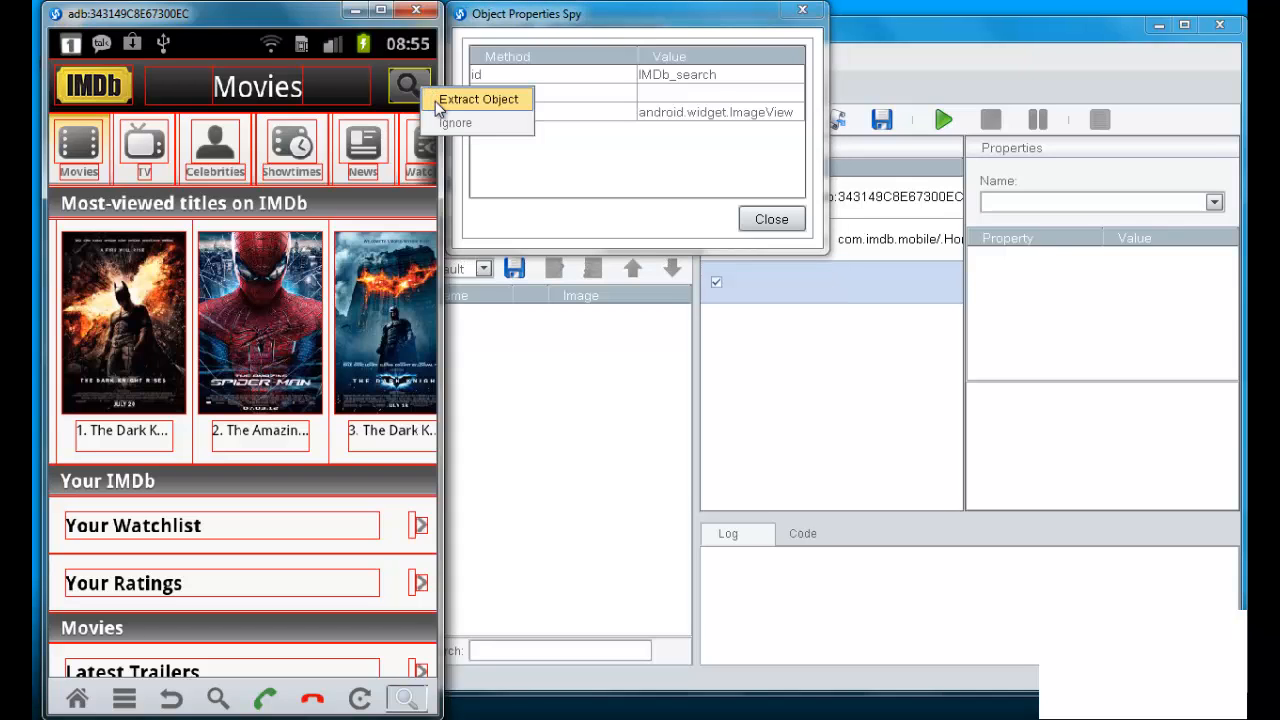
left_click(480, 100)
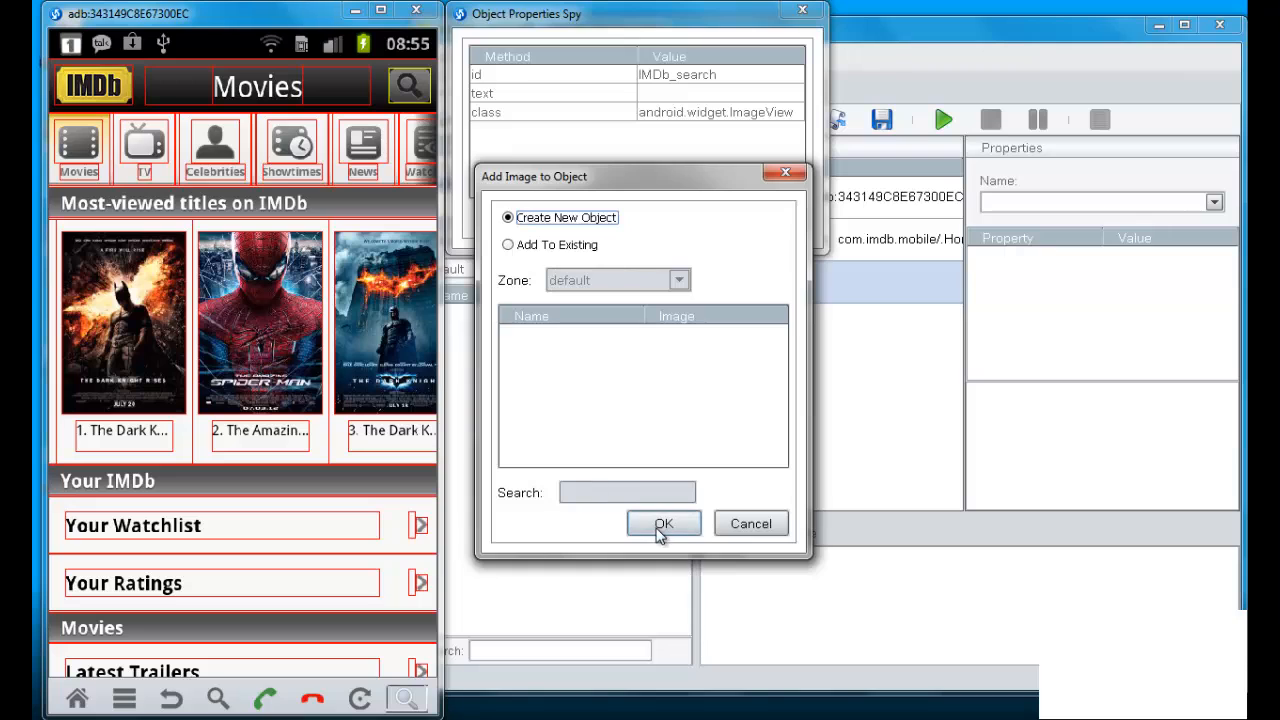
left_click(664, 524)
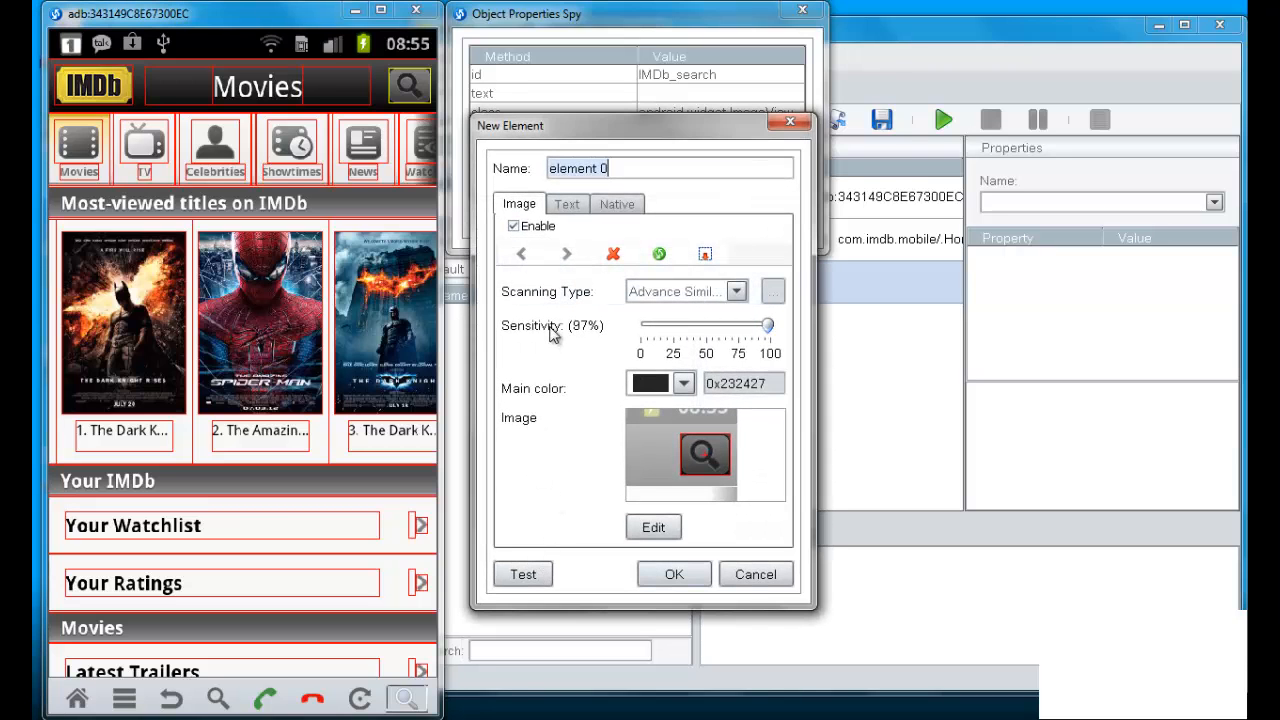
type("Search")
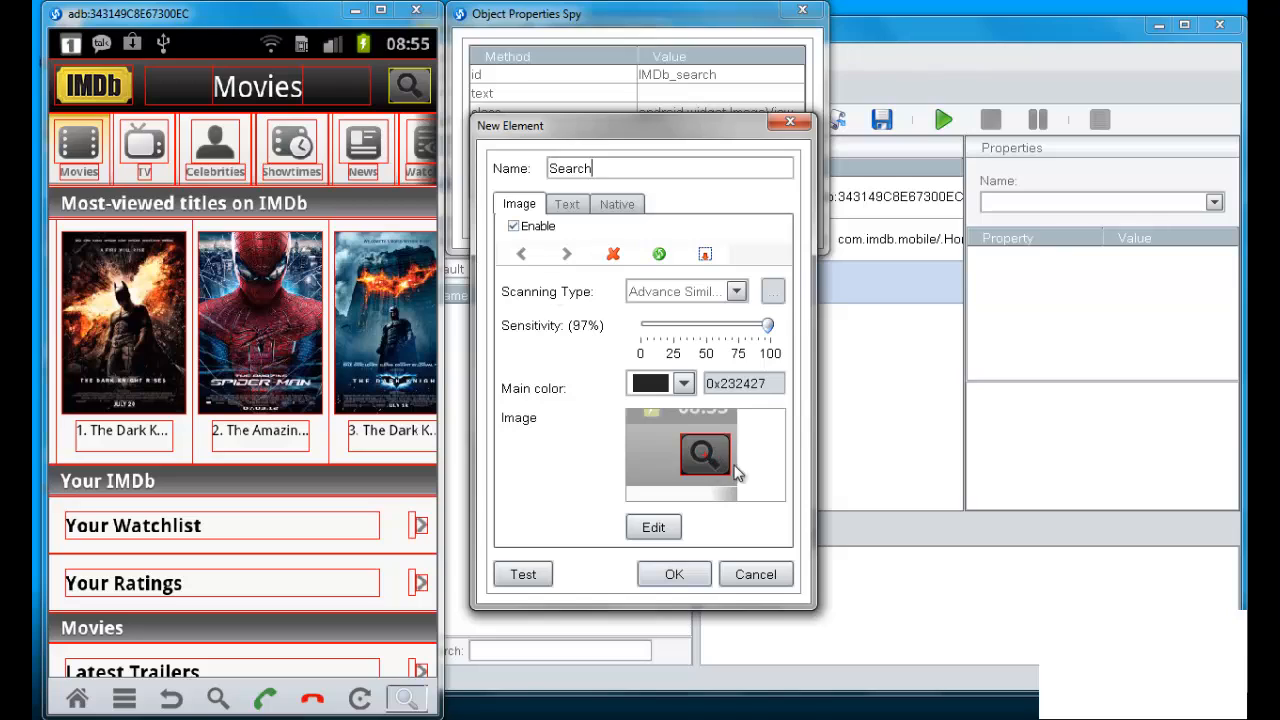
left_click(616, 204)
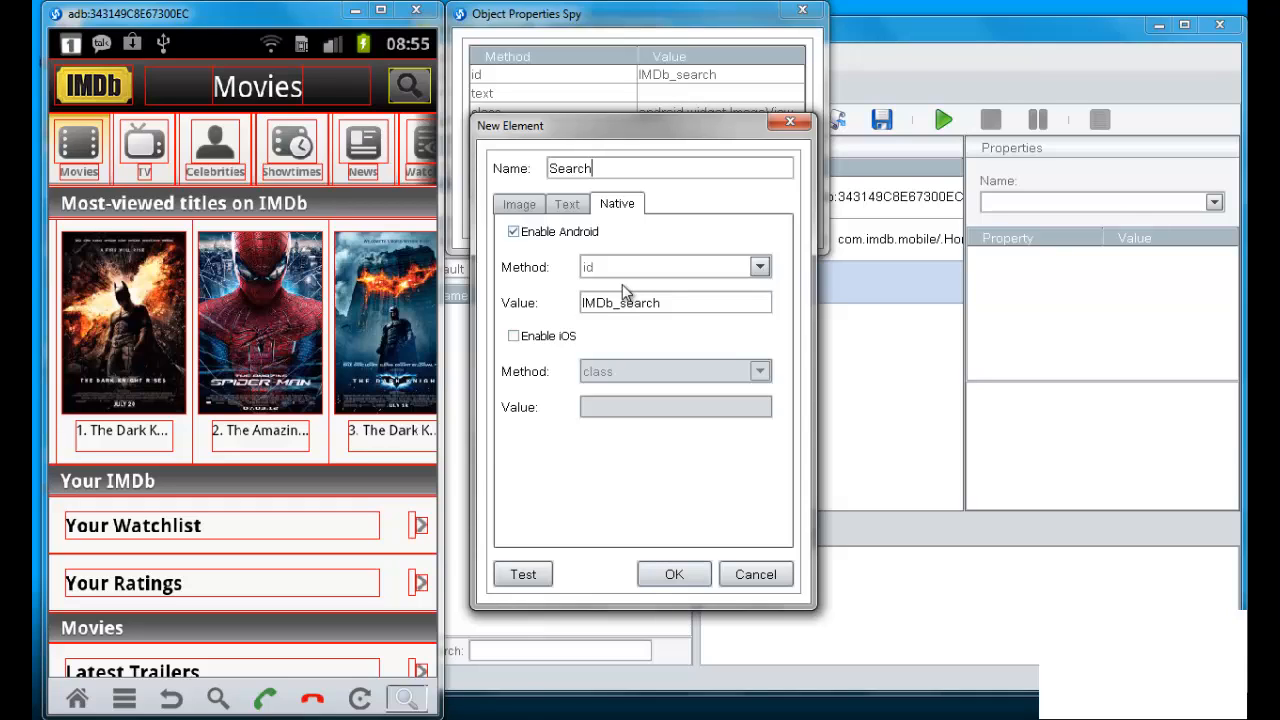
mouse_move(644, 278)
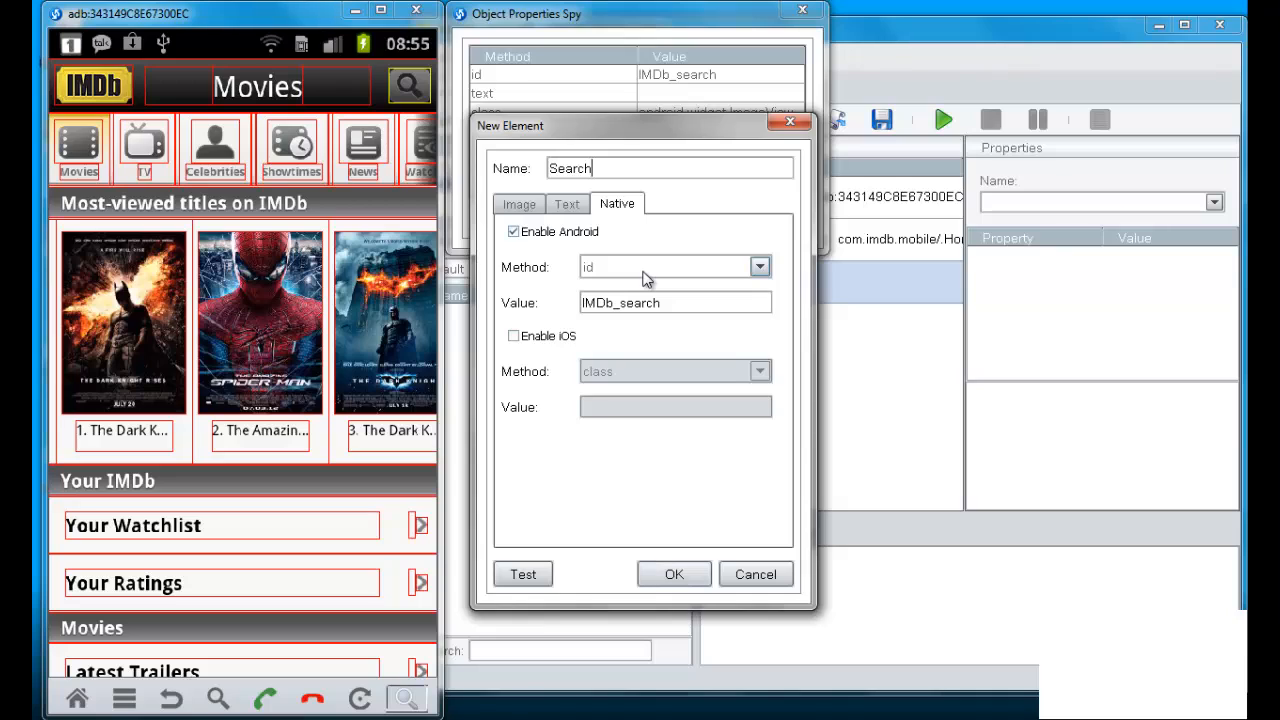
mouse_move(518, 204)
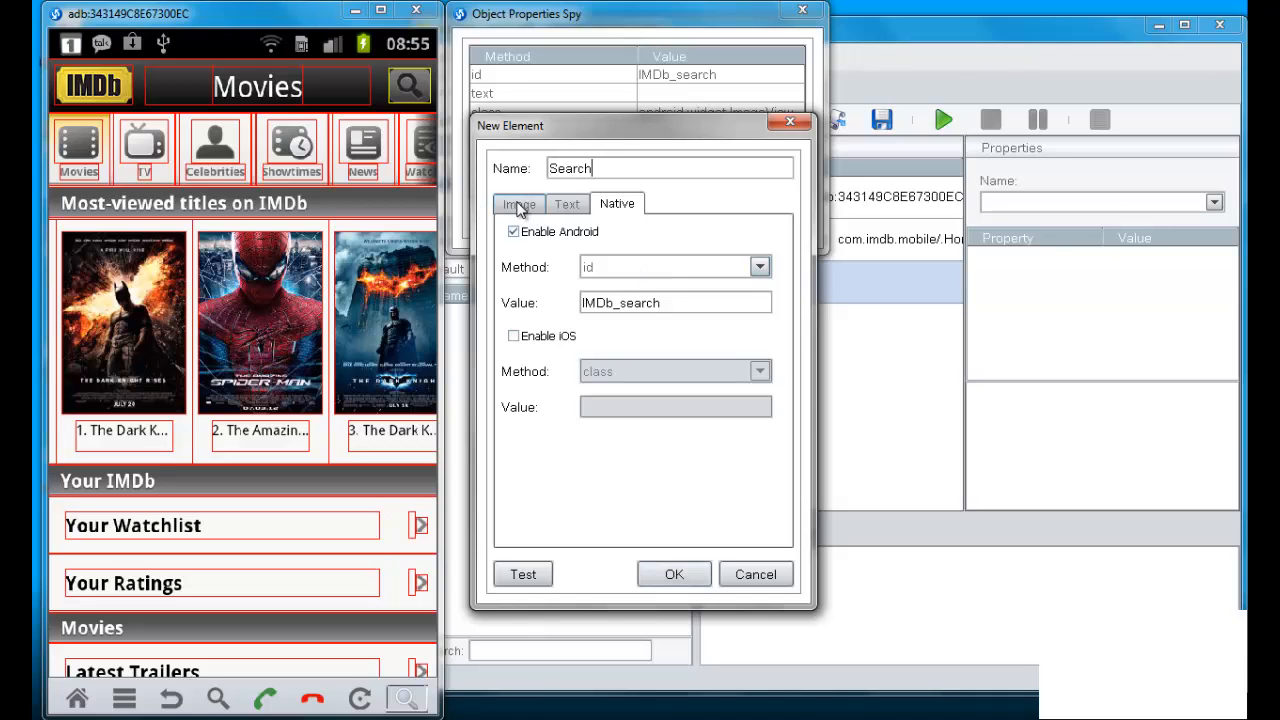
left_click(518, 204)
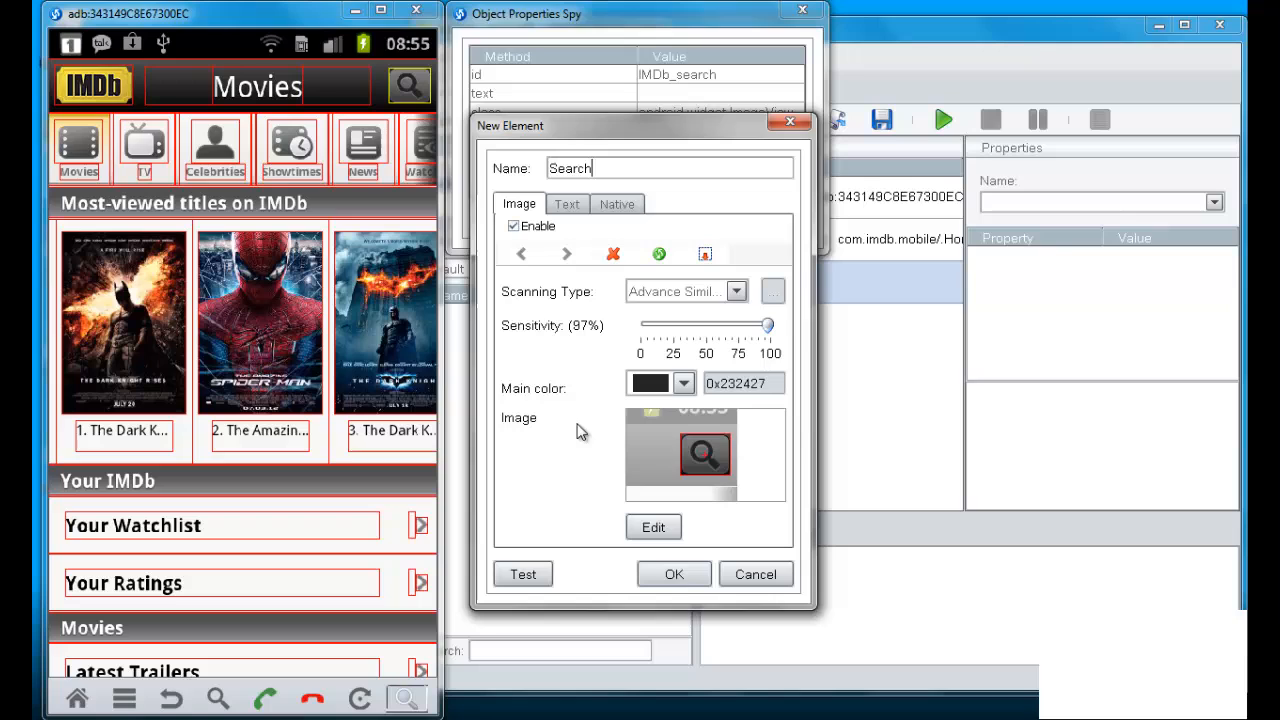
left_click(674, 574)
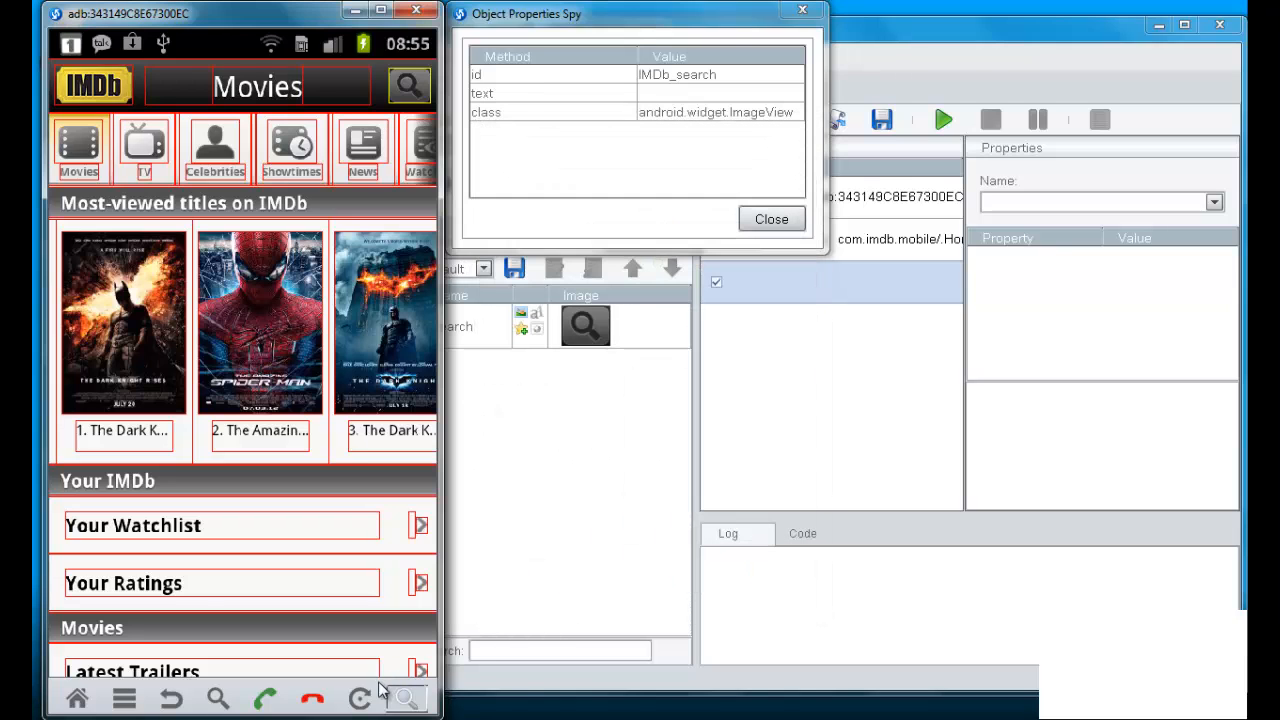
mouse_move(754, 252)
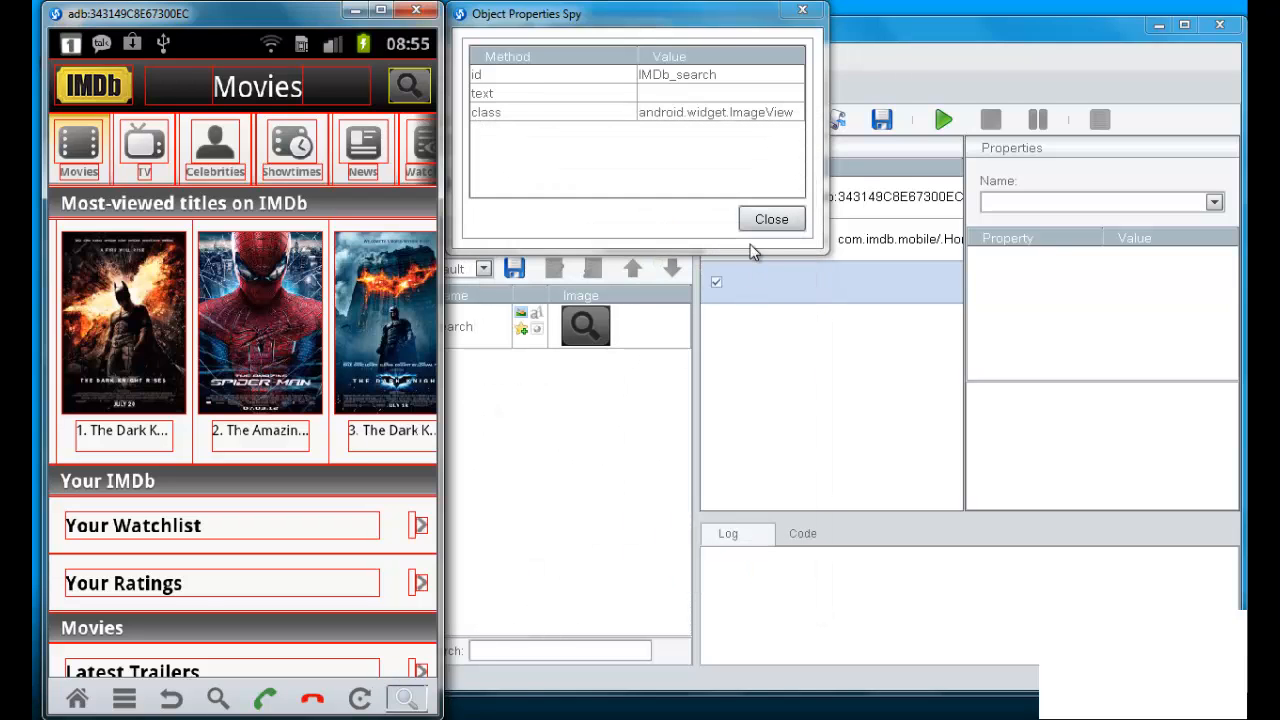
mouse_move(632, 344)
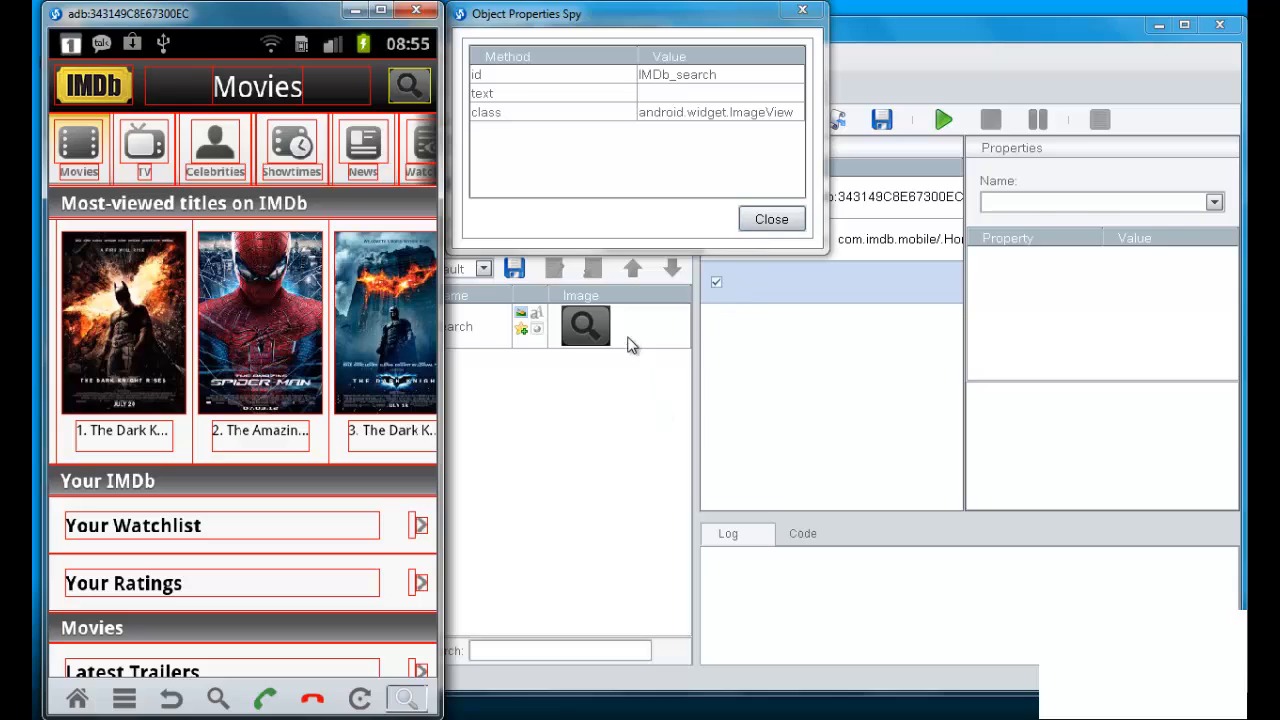
Add a Click command on the repository's Search element as the third script step
left_click(772, 218)
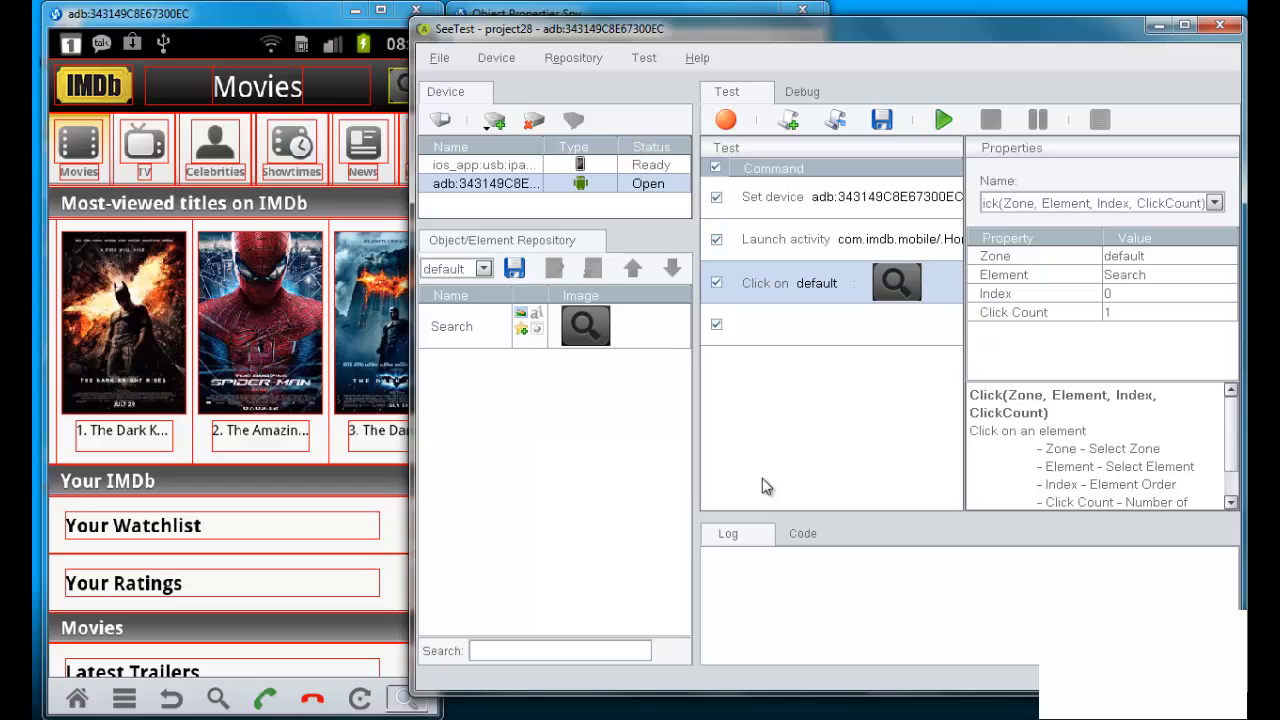
mouse_move(550, 344)
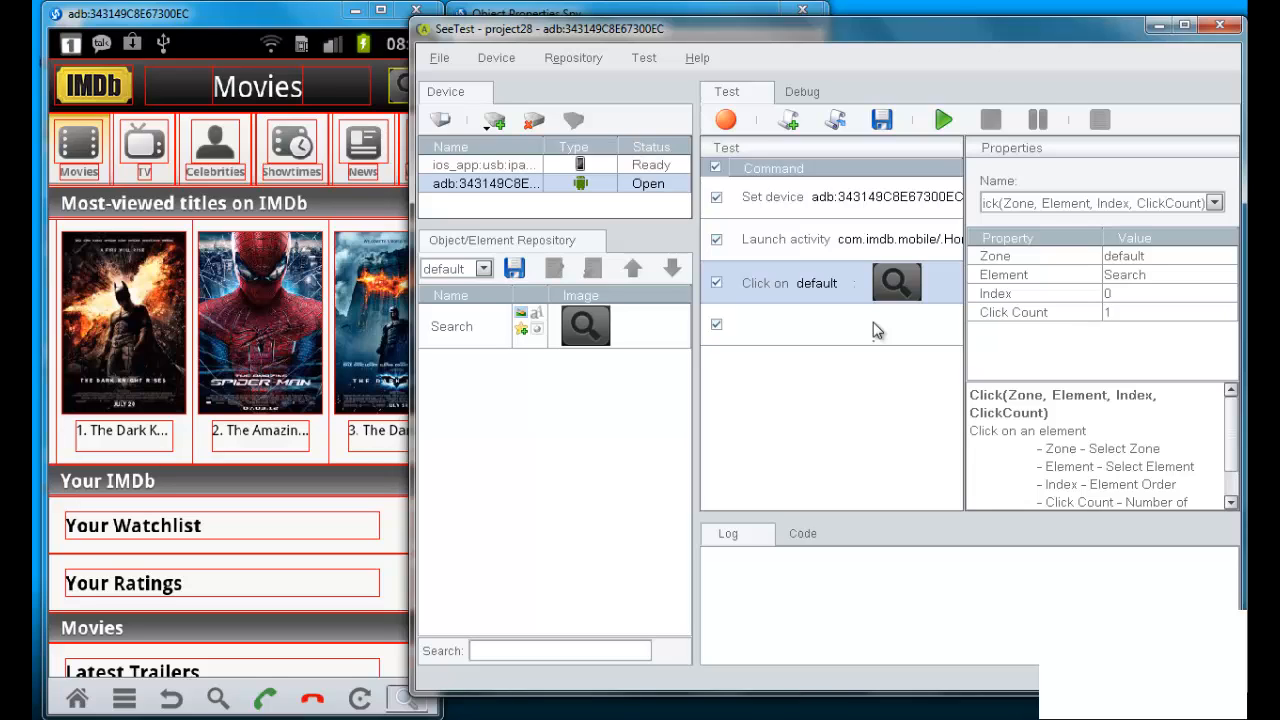
mouse_move(280, 22)
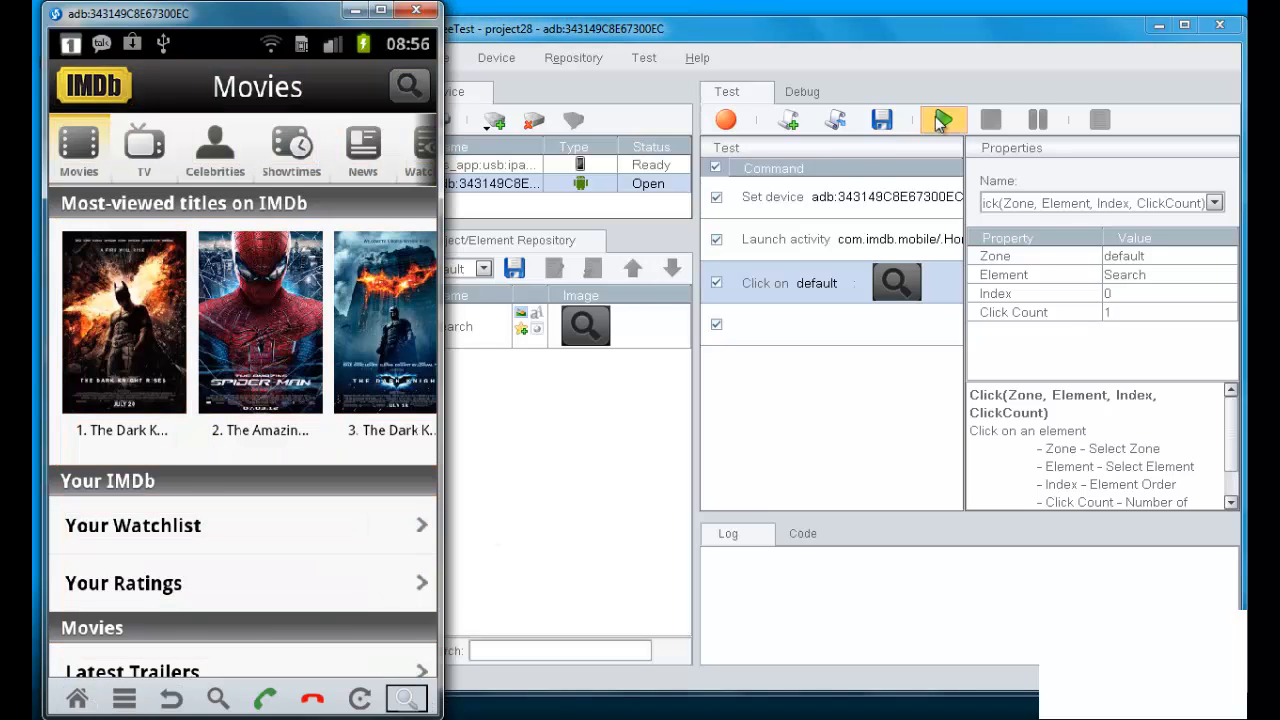
Run the three-step script on the device and bring up its report showing all steps passed
left_click(942, 120)
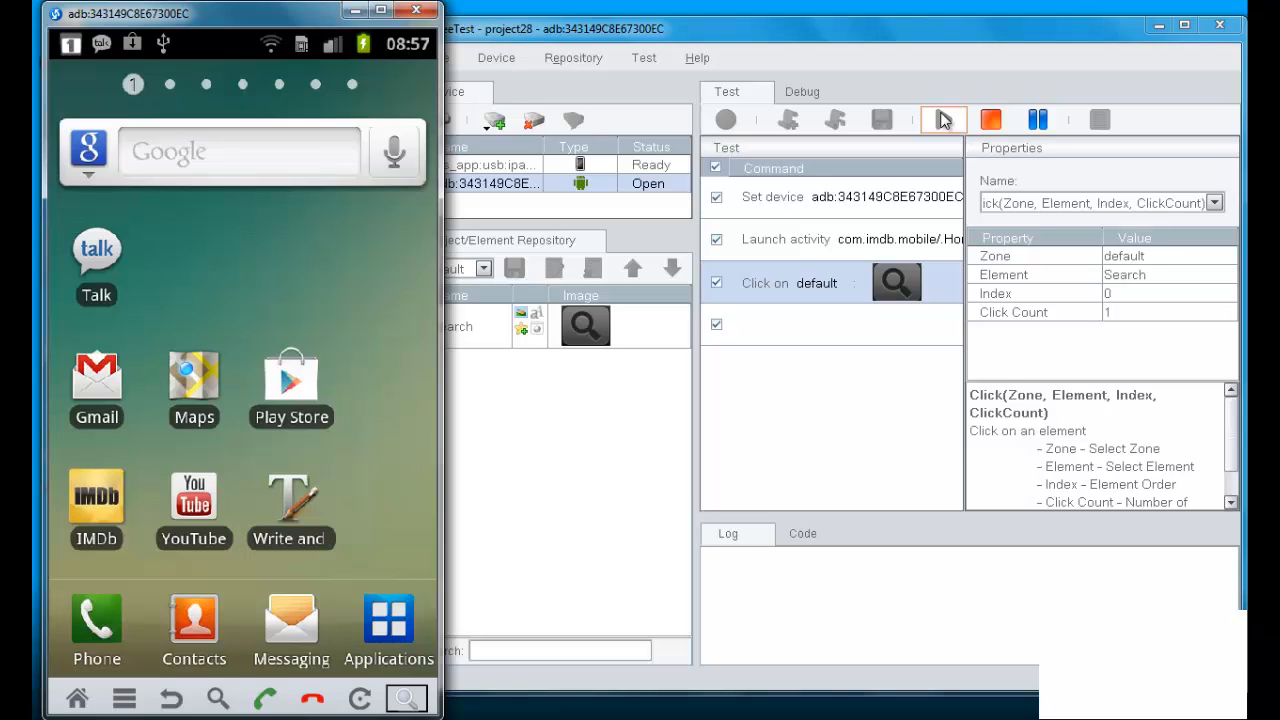
left_click(942, 120)
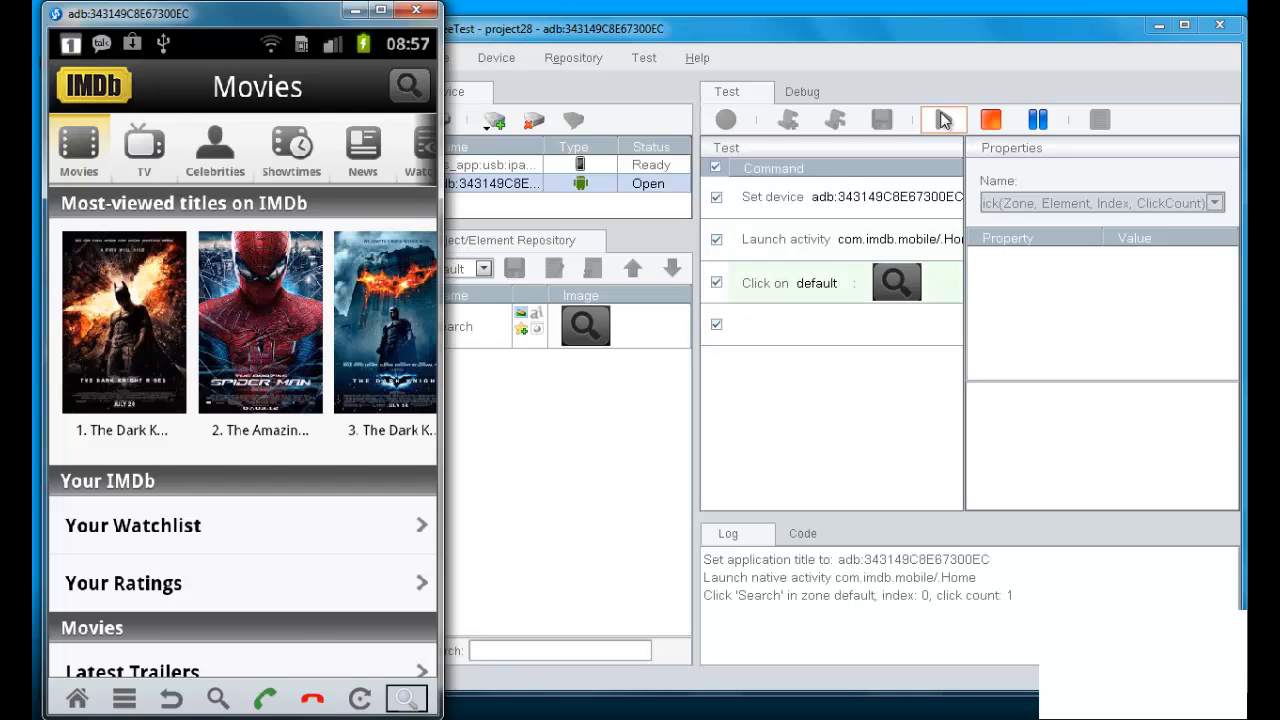
left_click(940, 120)
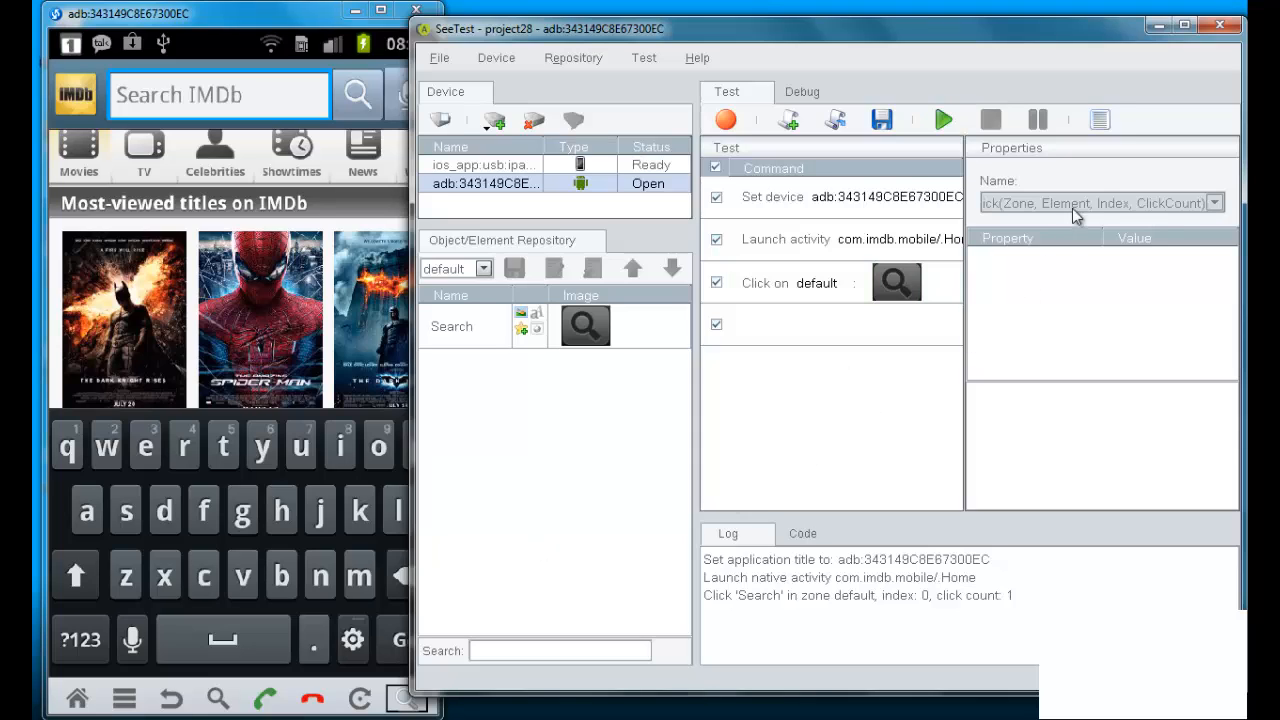
left_click(1098, 120)
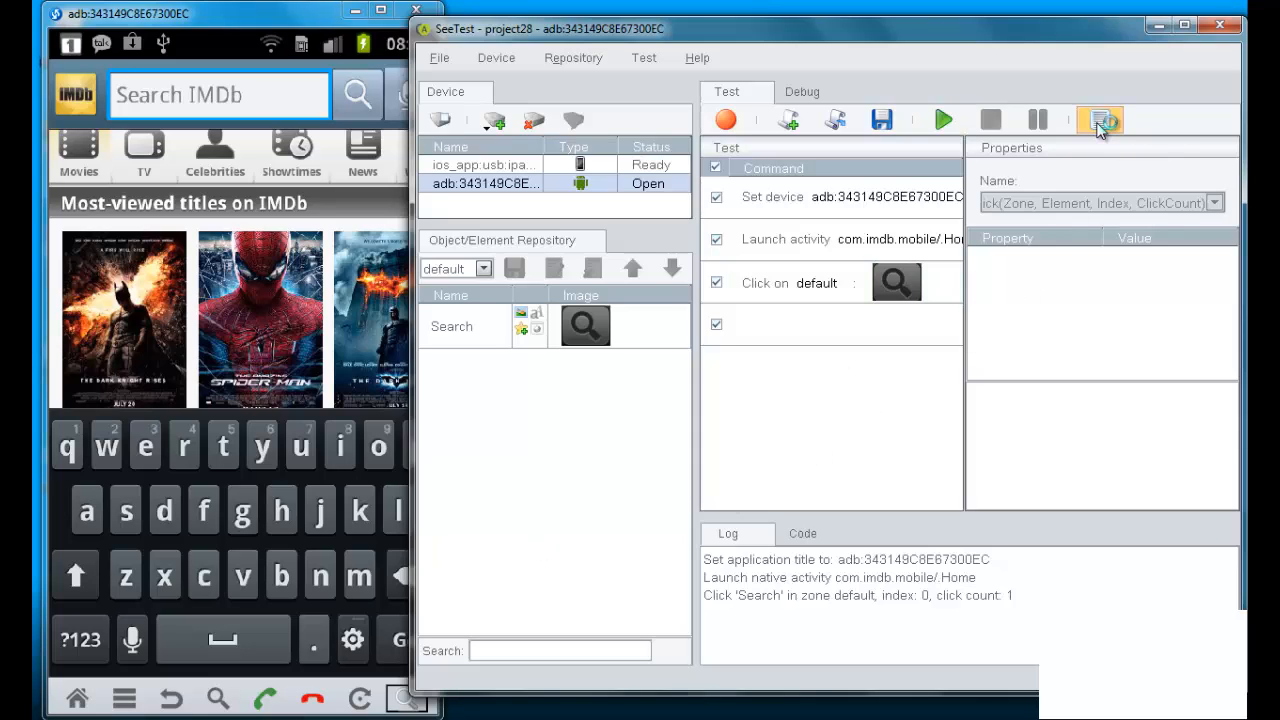
left_click(1096, 120)
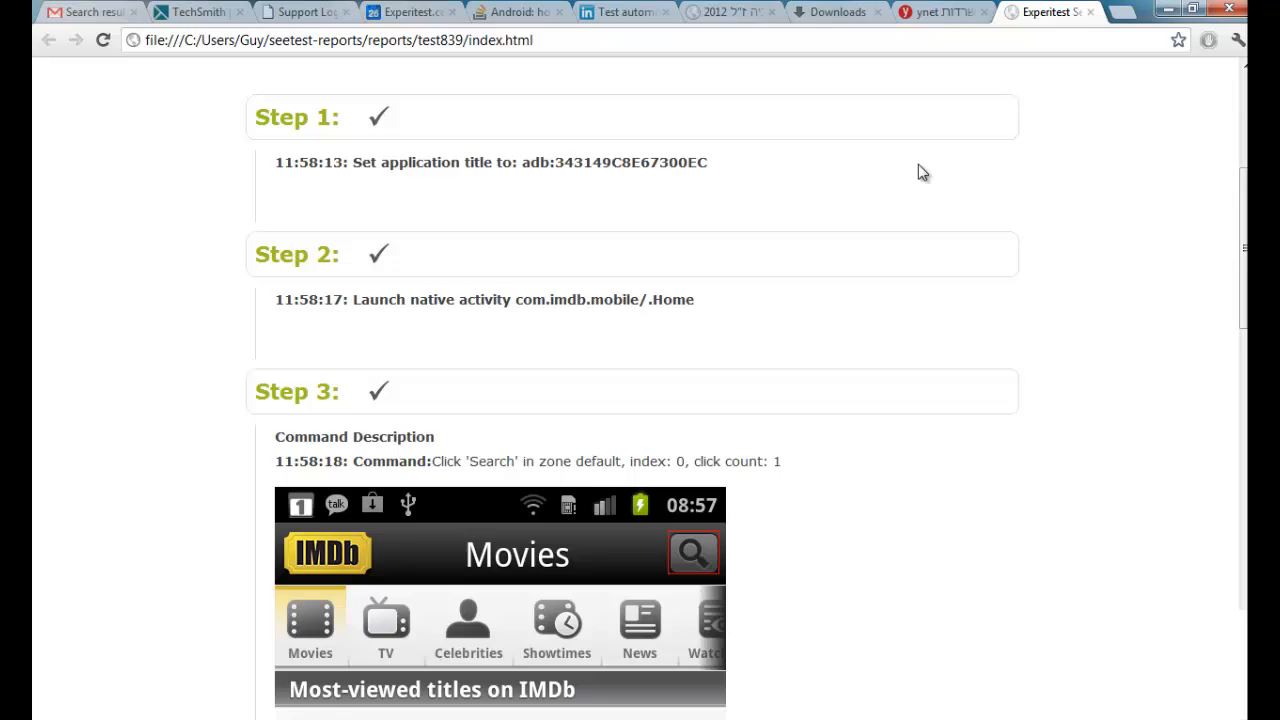
scroll("down", 3)
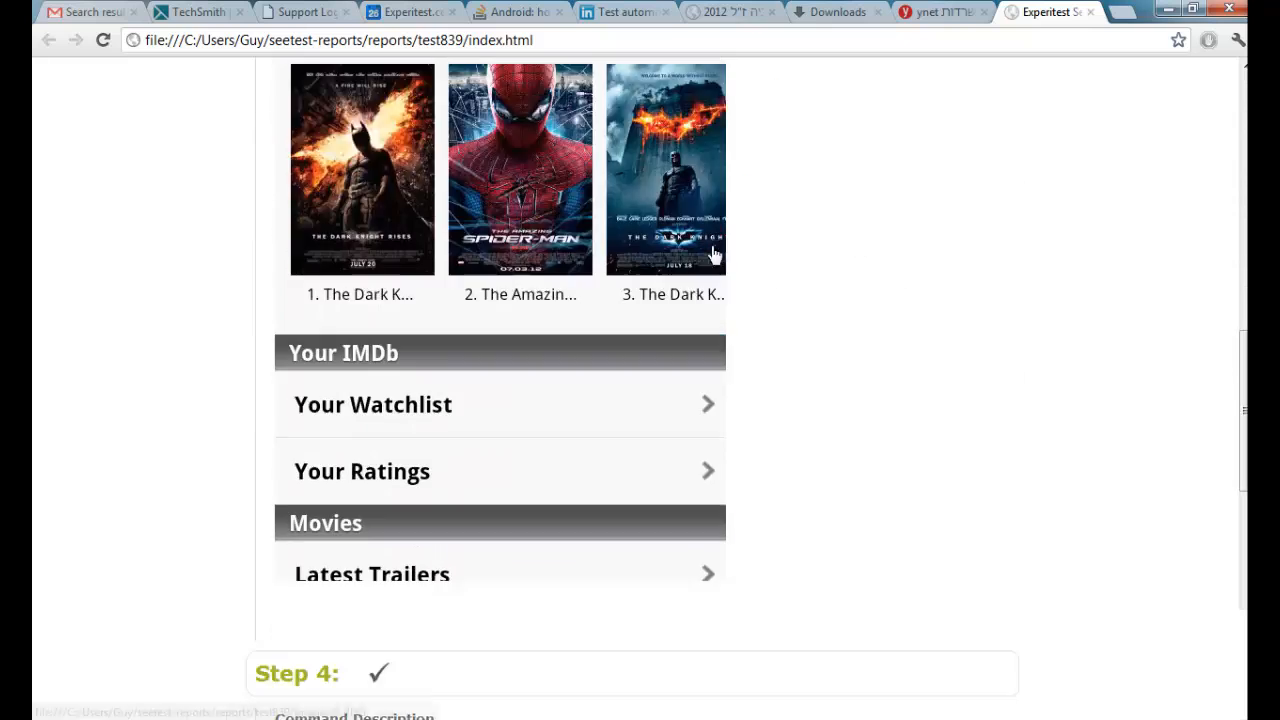
scroll("down", 3)
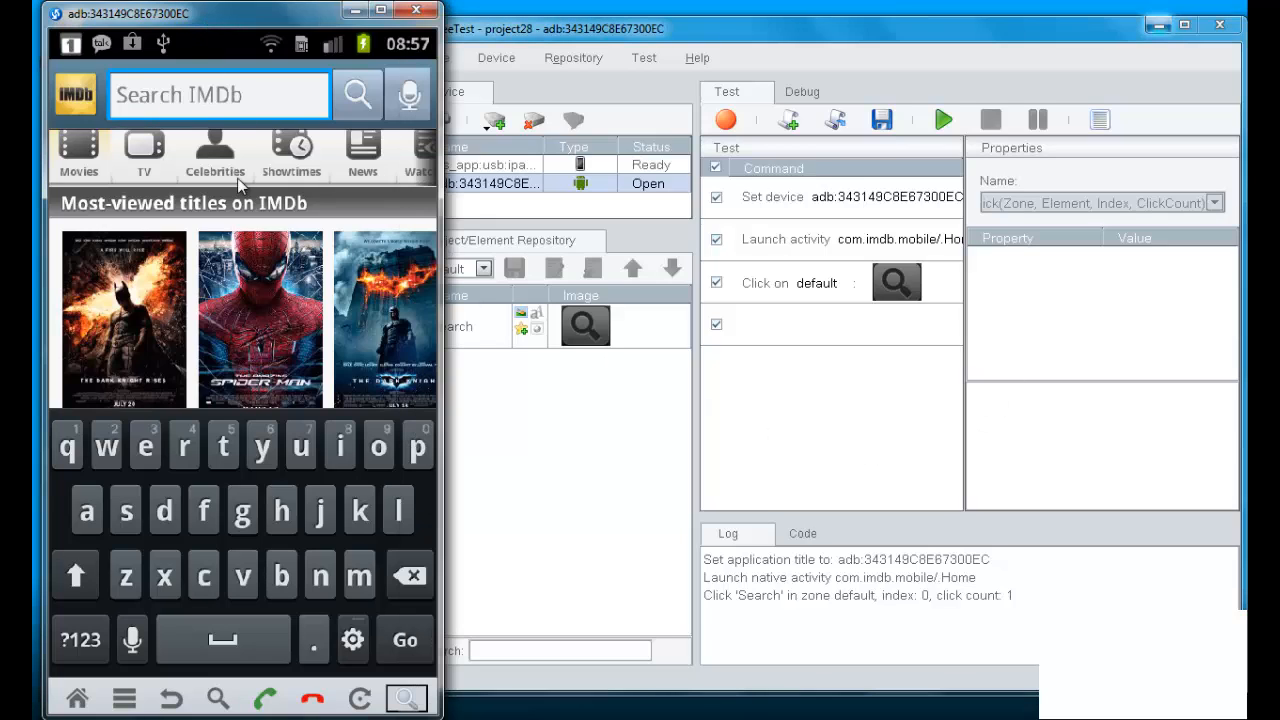
mouse_move(192, 308)
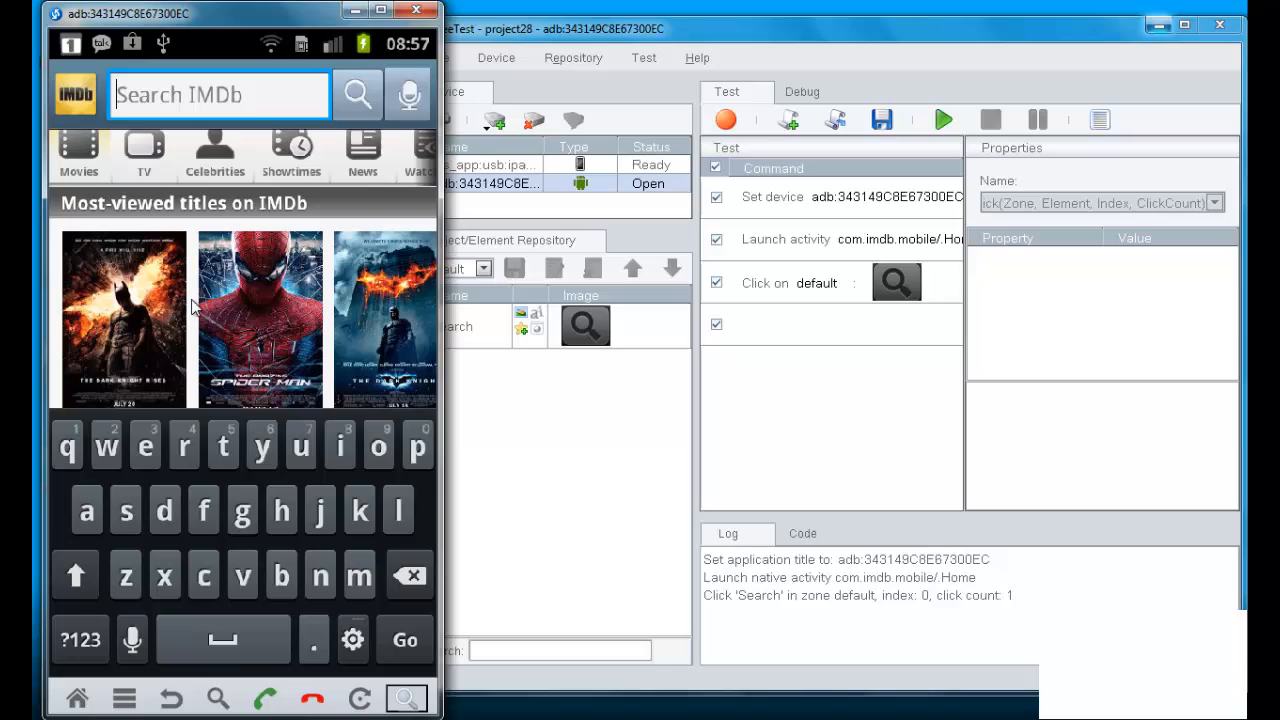
mouse_move(396, 304)
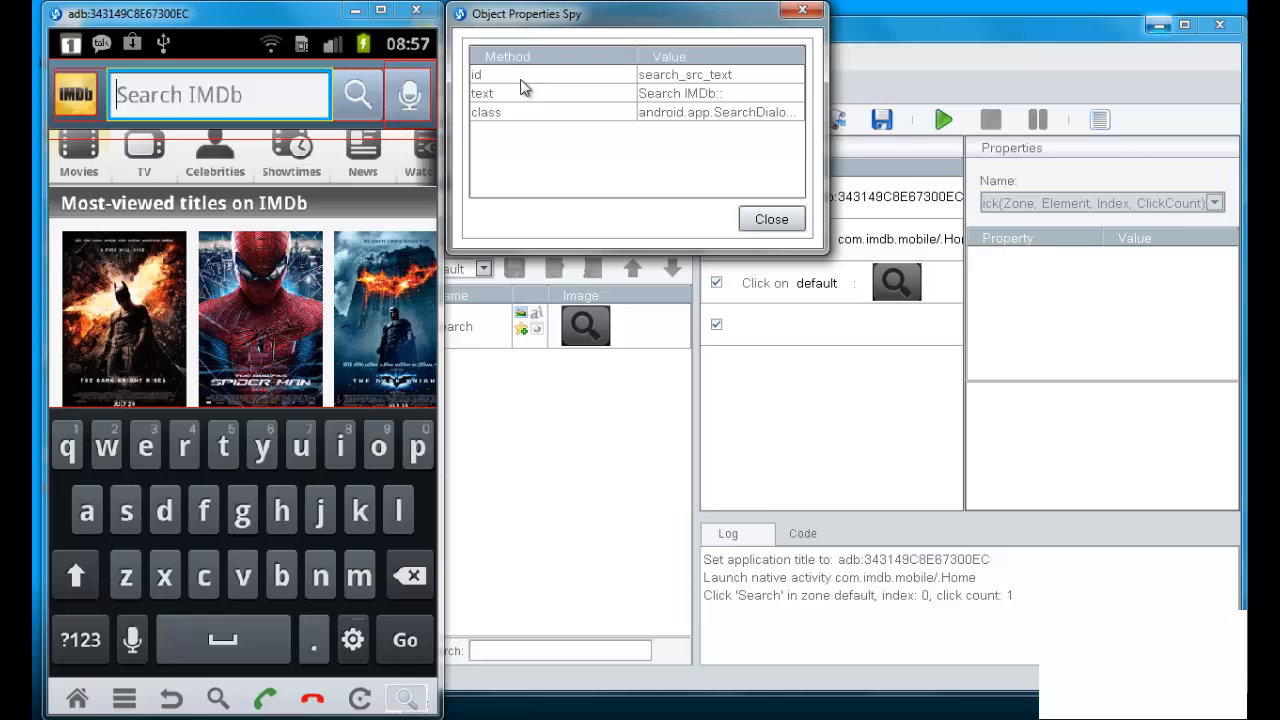
mouse_move(492, 114)
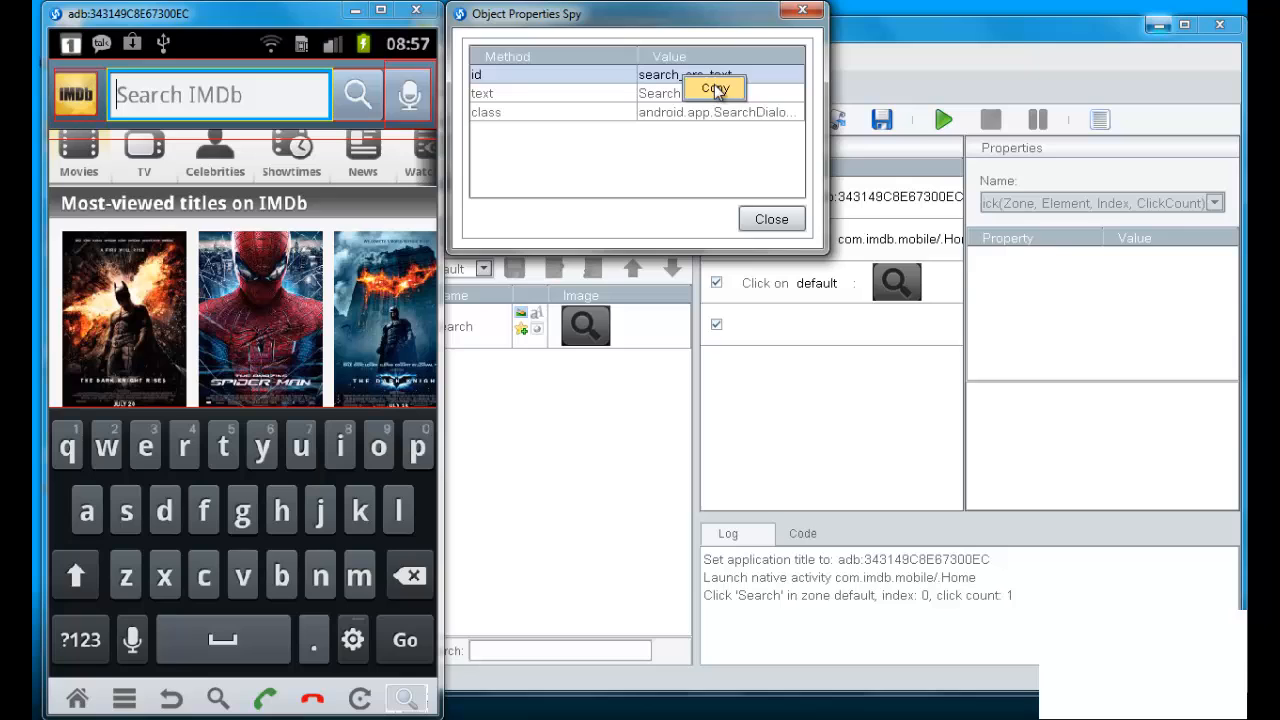
Copy the search field's native id value search_src_text from the Object Properties Spy
left_click(772, 218)
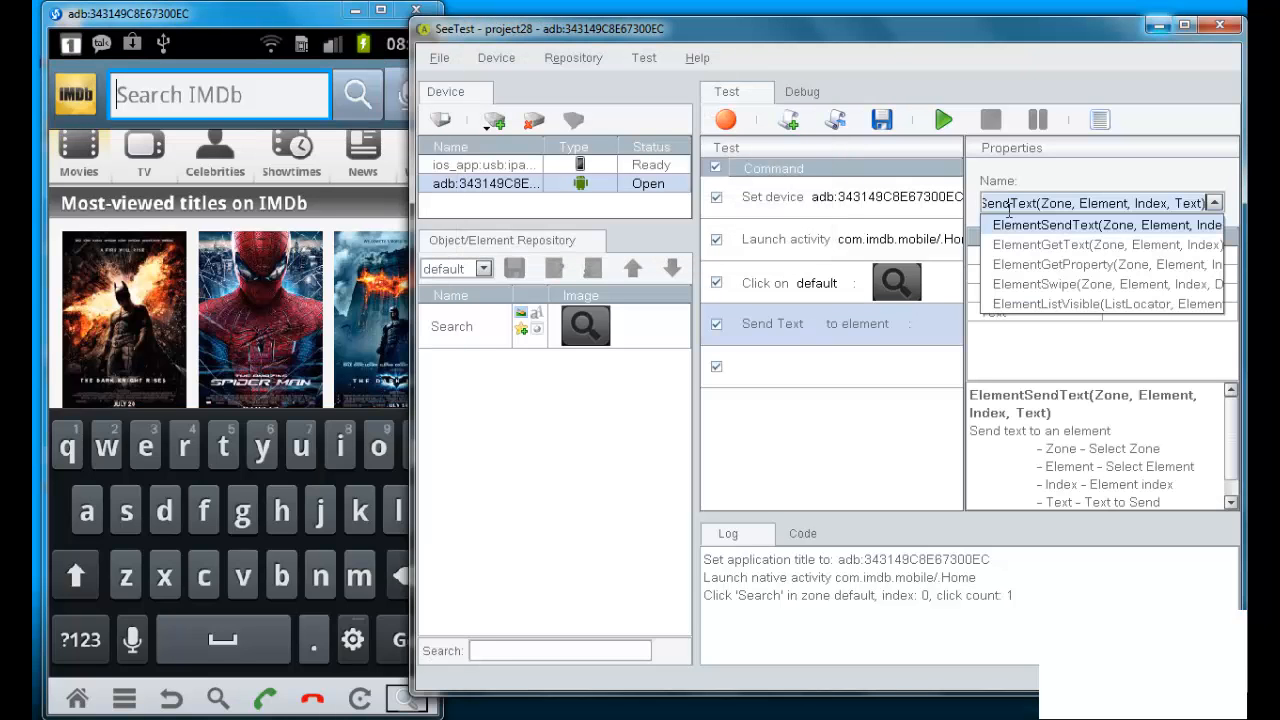
Add an ElementSendText step with Zone NATIVE and Element id=search_src_text
left_click(1106, 224)
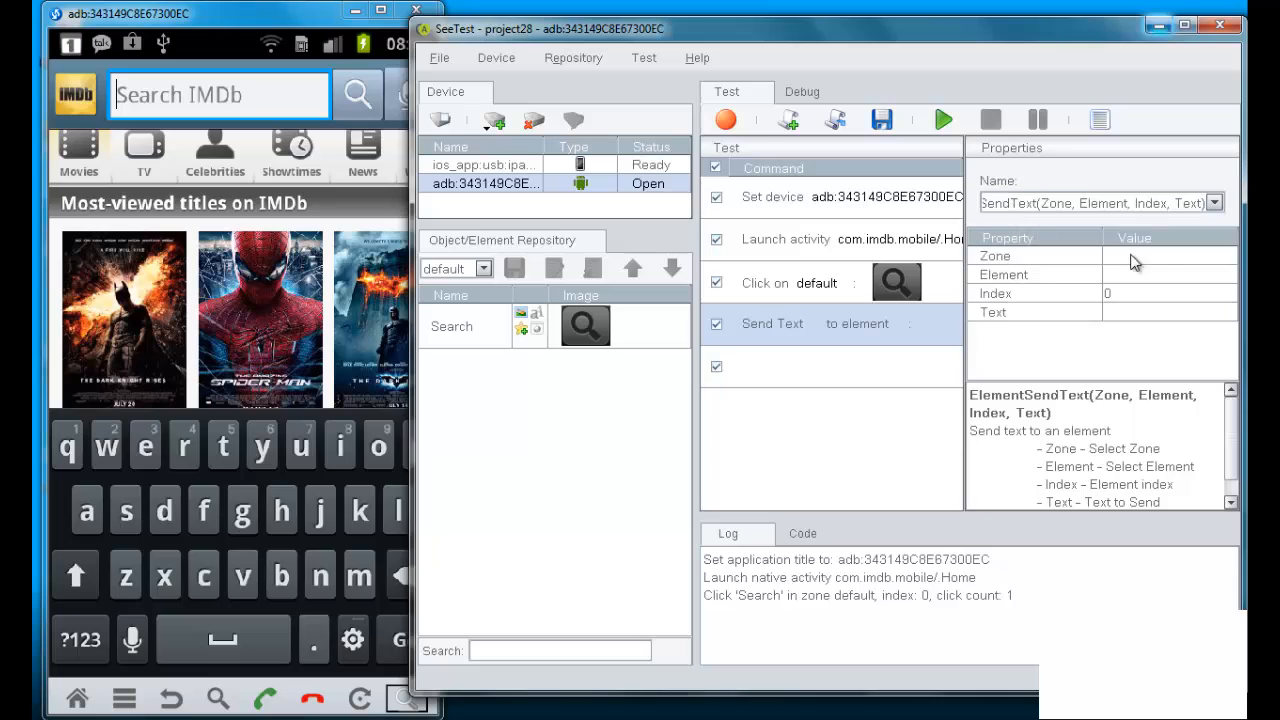
mouse_move(1124, 192)
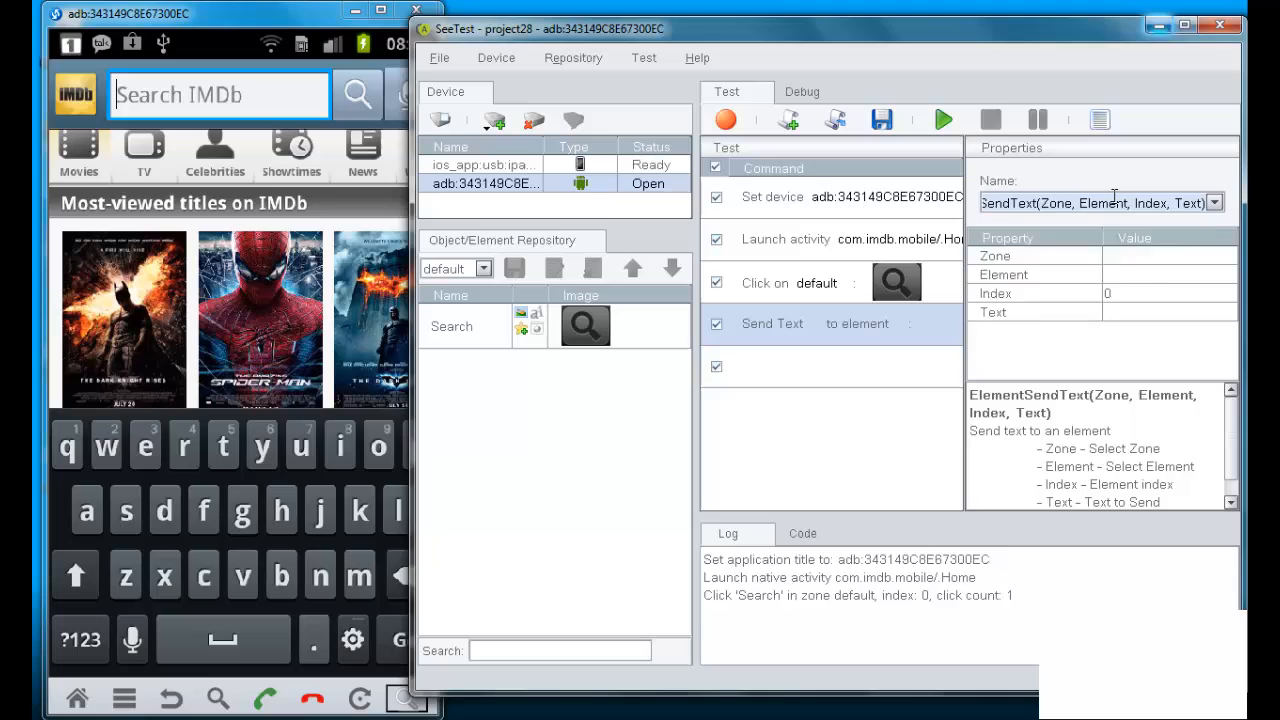
type("Elel")
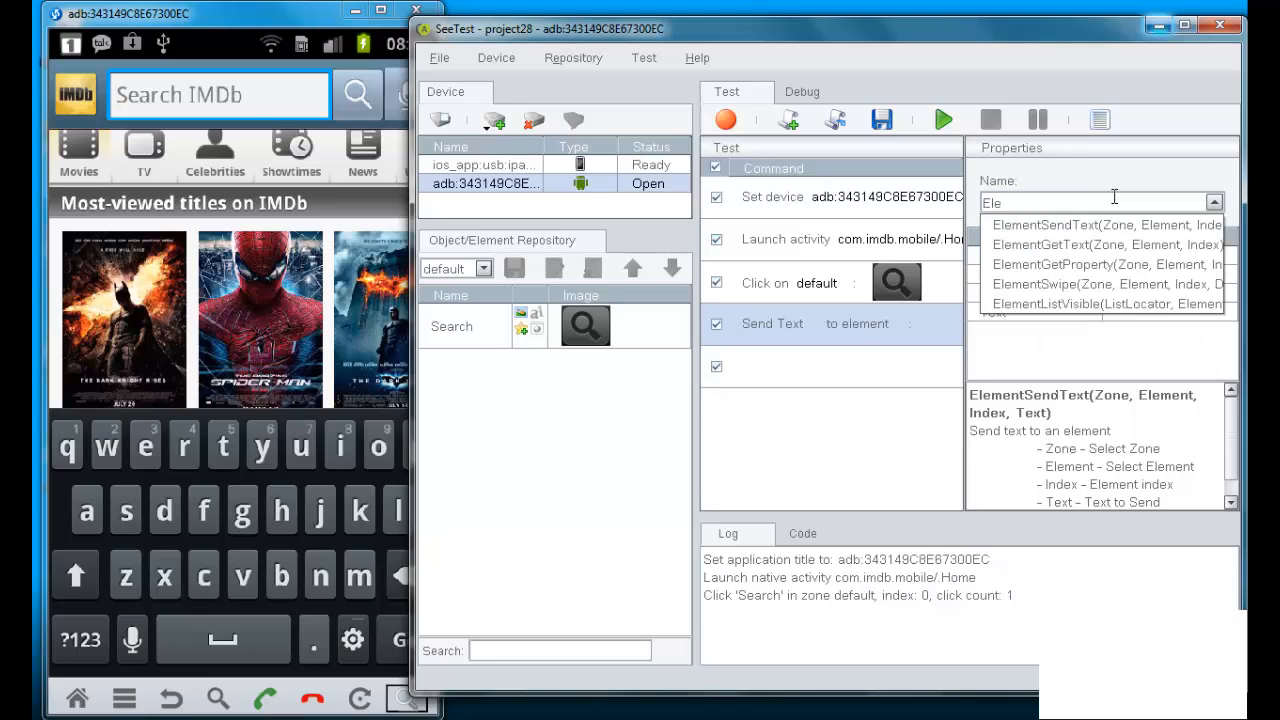
left_click(1104, 224)
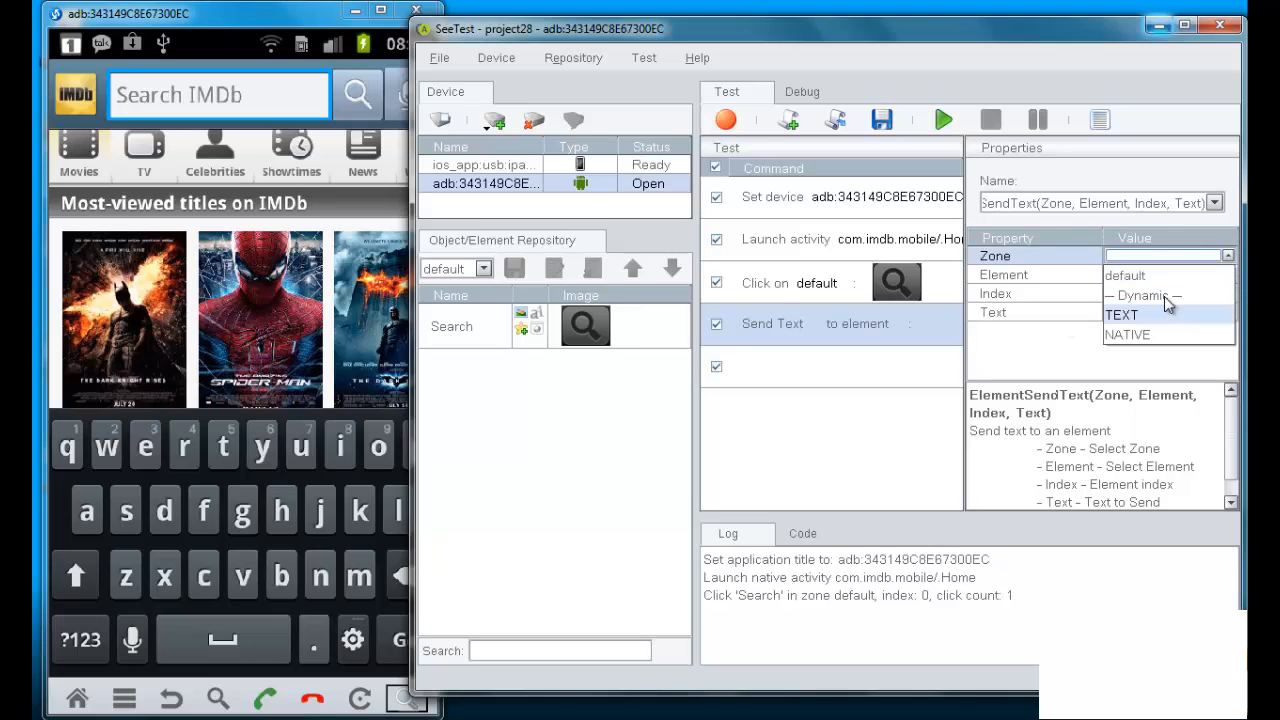
left_click(1124, 336)
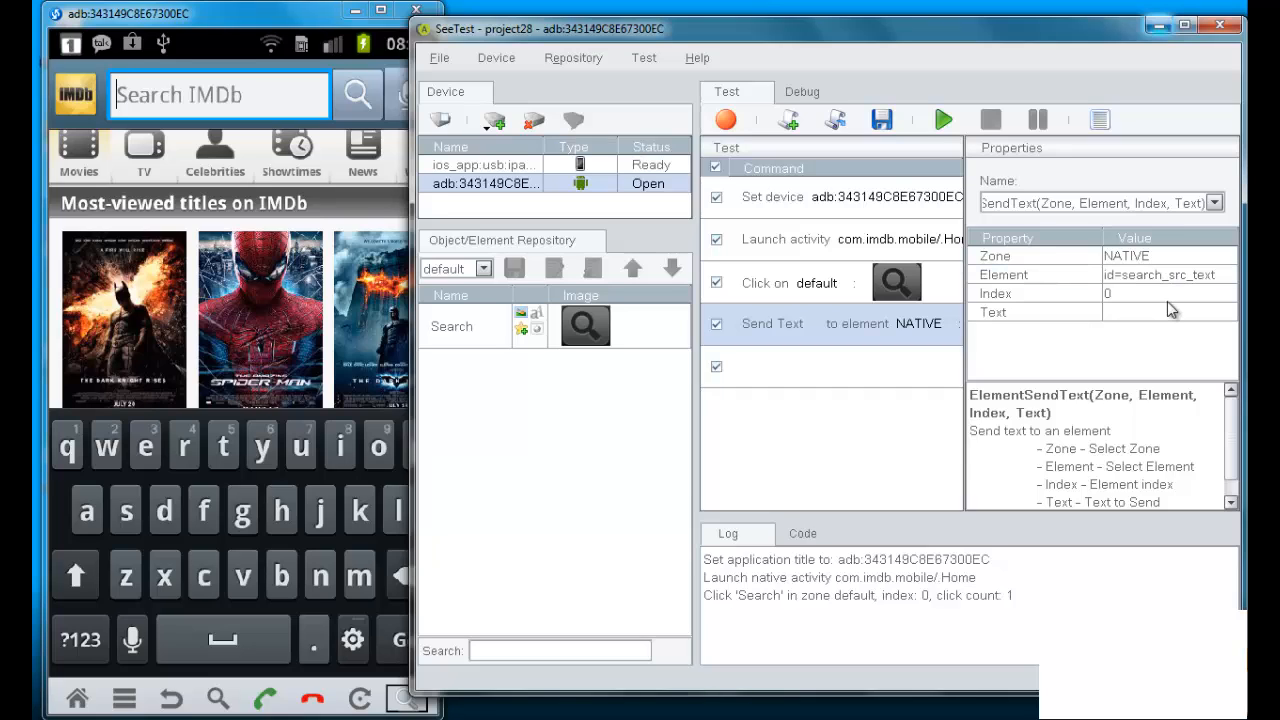
mouse_move(1148, 296)
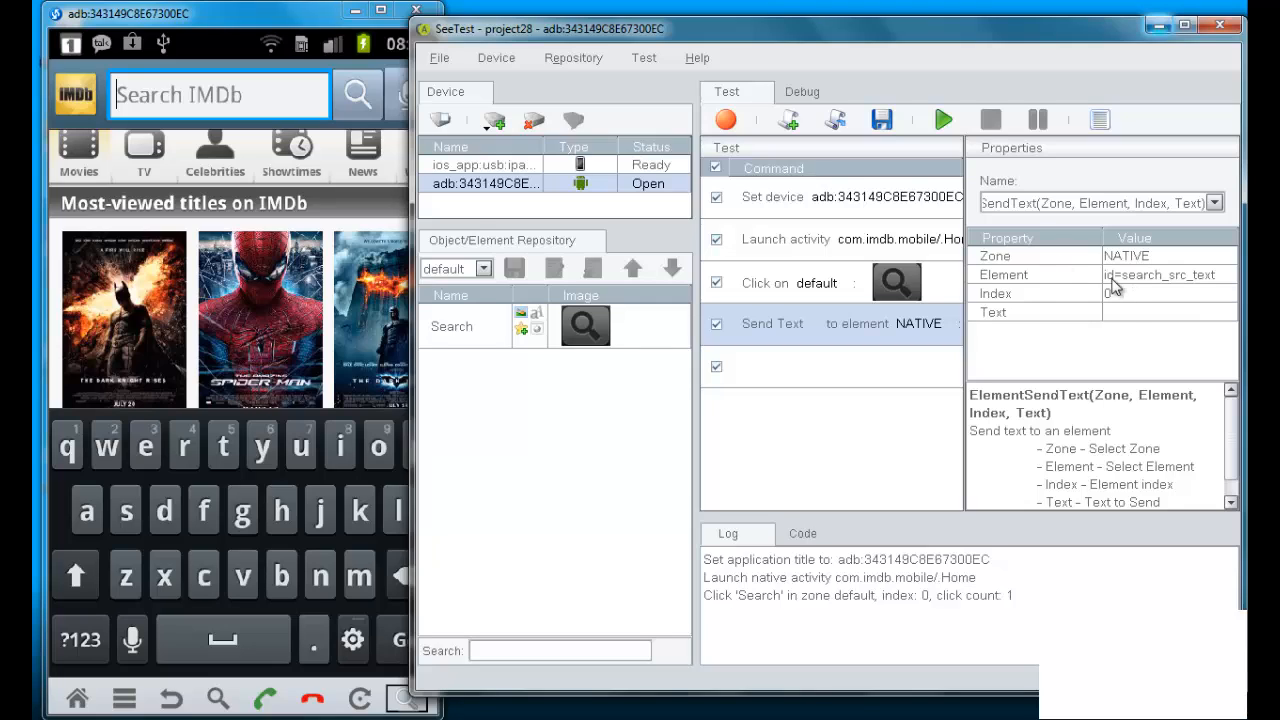
Enter 'spider man' as the text the step sends
left_click(1168, 312)
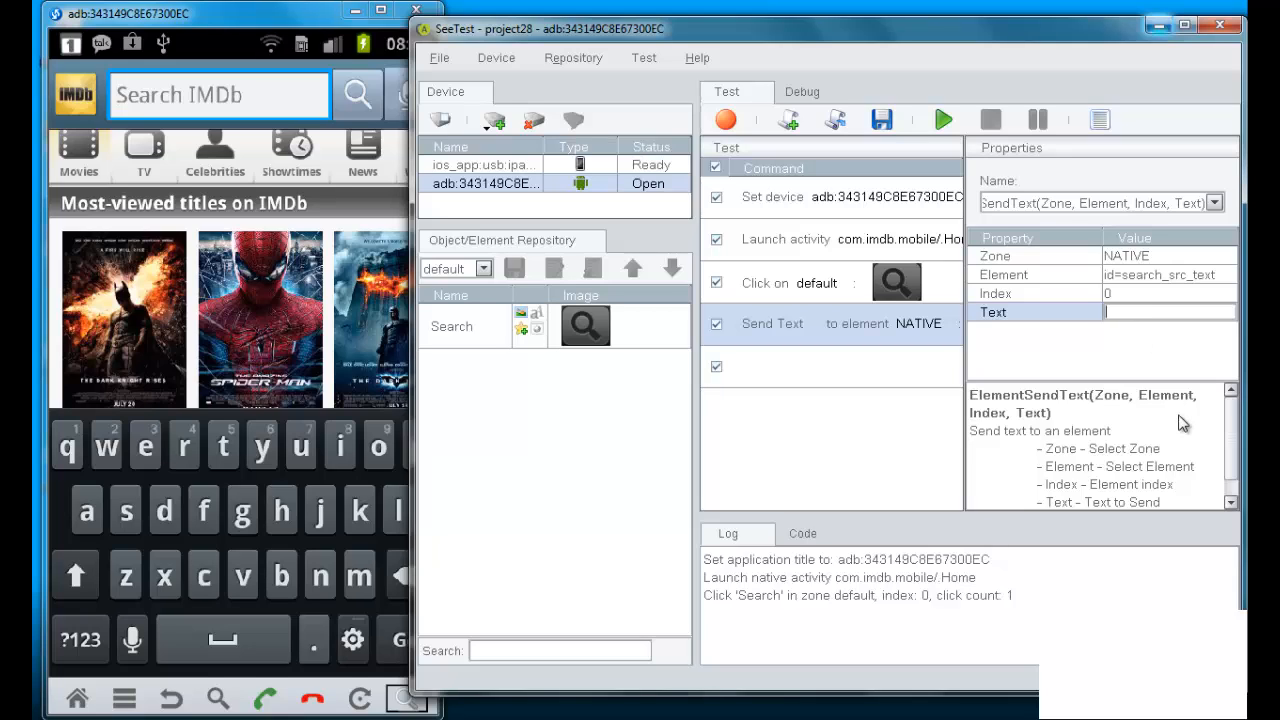
type("spider")
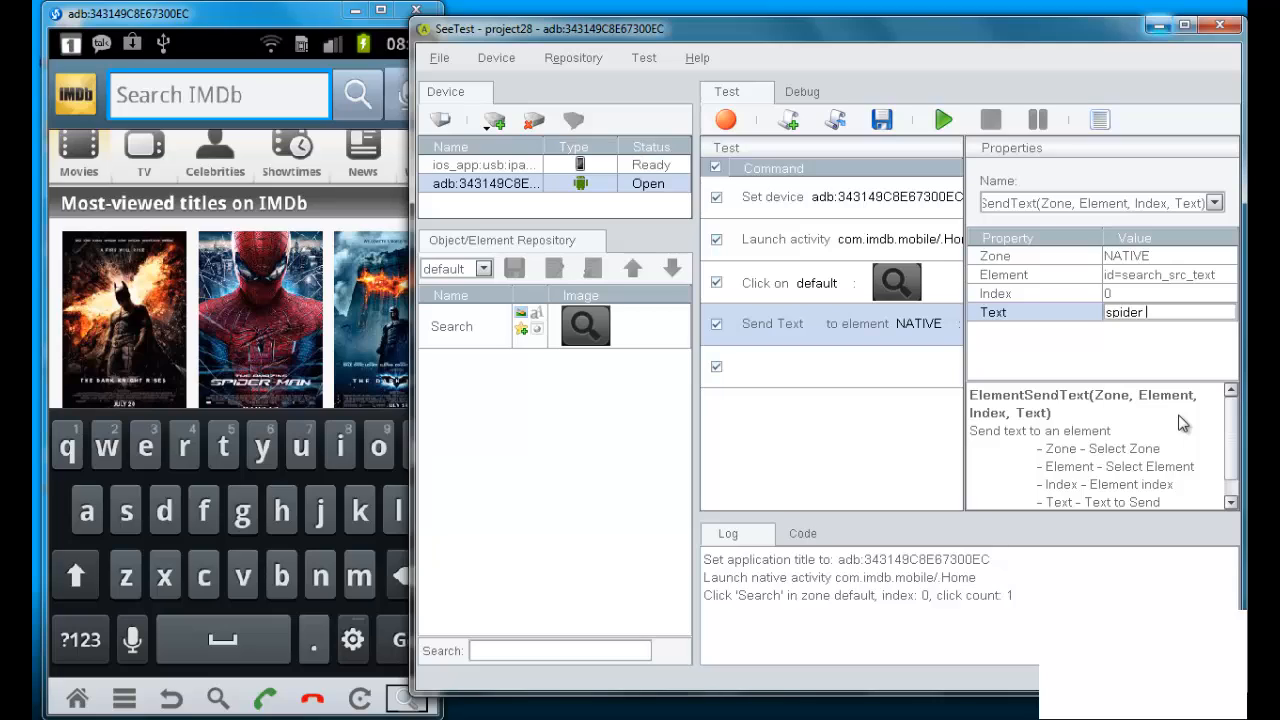
type("man")
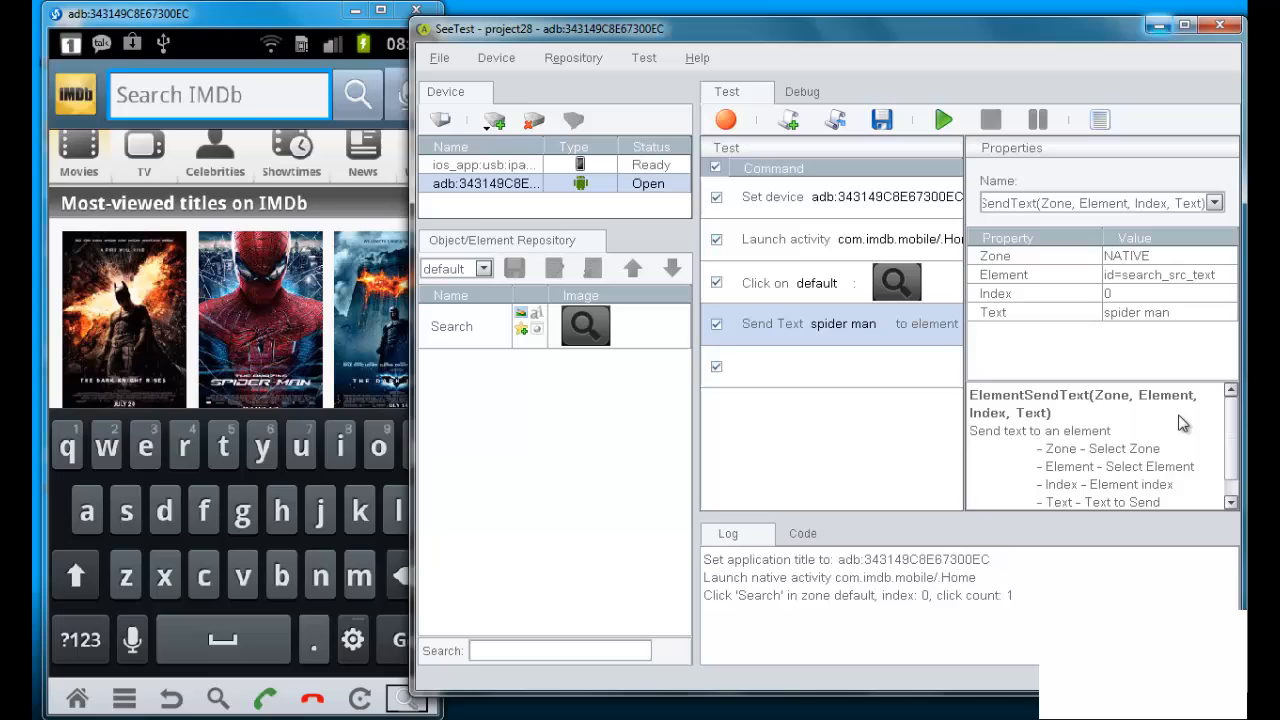
mouse_move(660, 484)
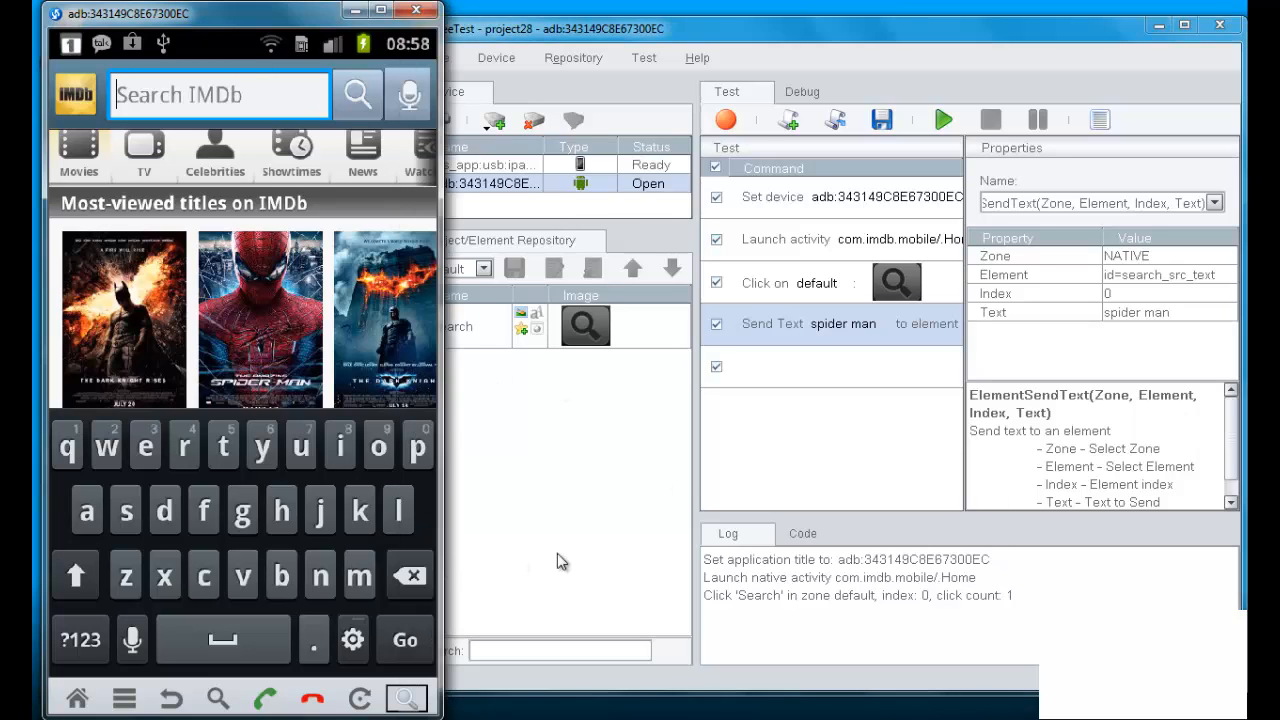
mouse_move(170, 696)
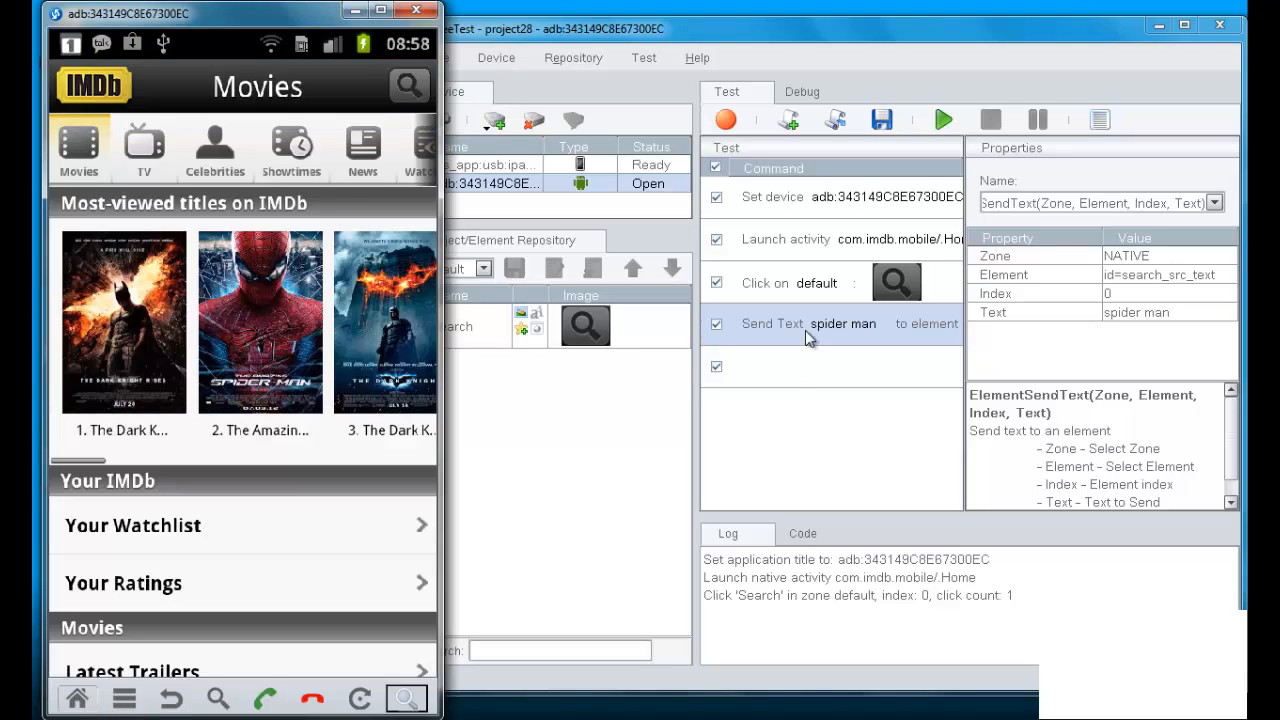
Run the four-step script so IMDb relaunches, search opens and 'spider man' is typed
left_click(944, 120)
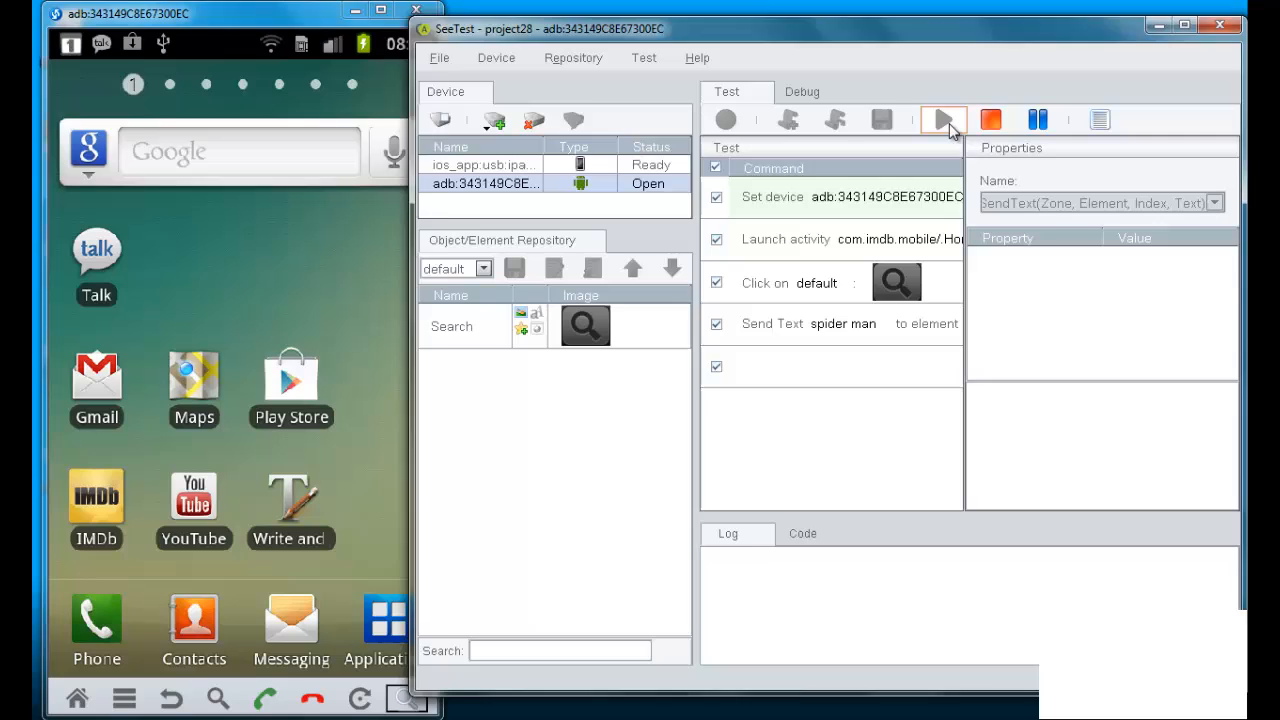
left_click(936, 120)
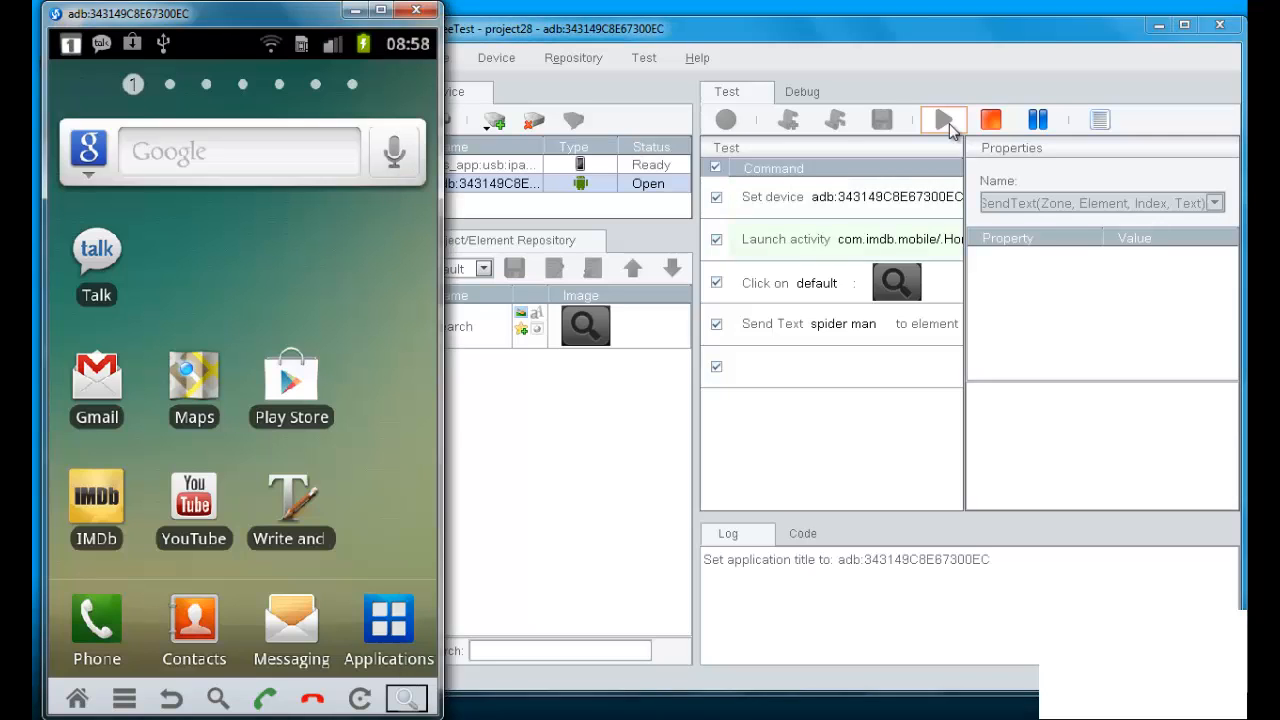
left_click(936, 120)
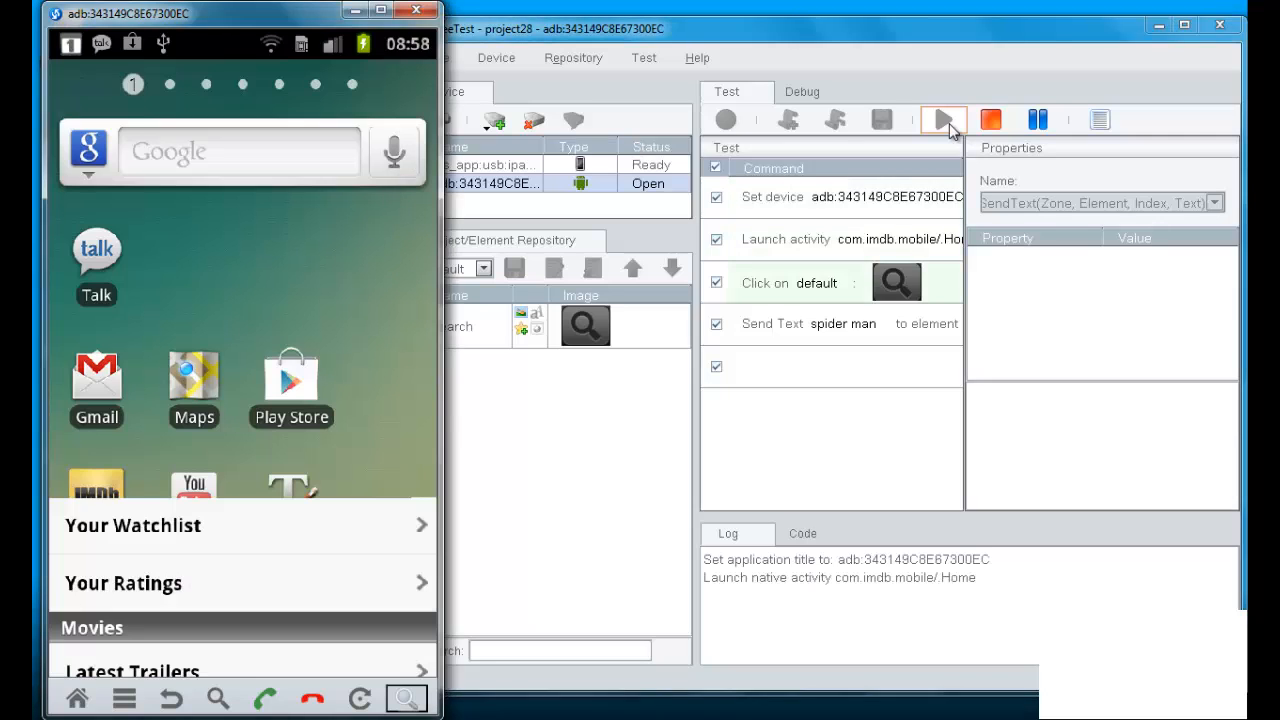
left_click(938, 120)
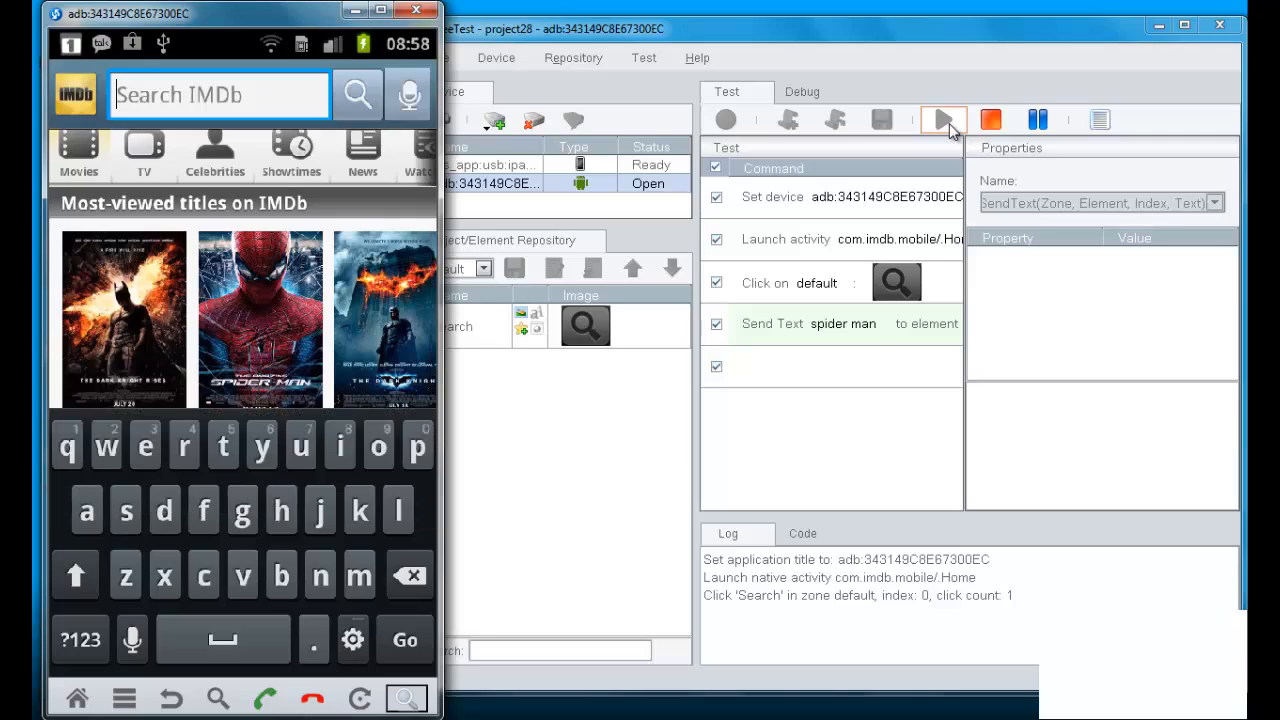
left_click(944, 120)
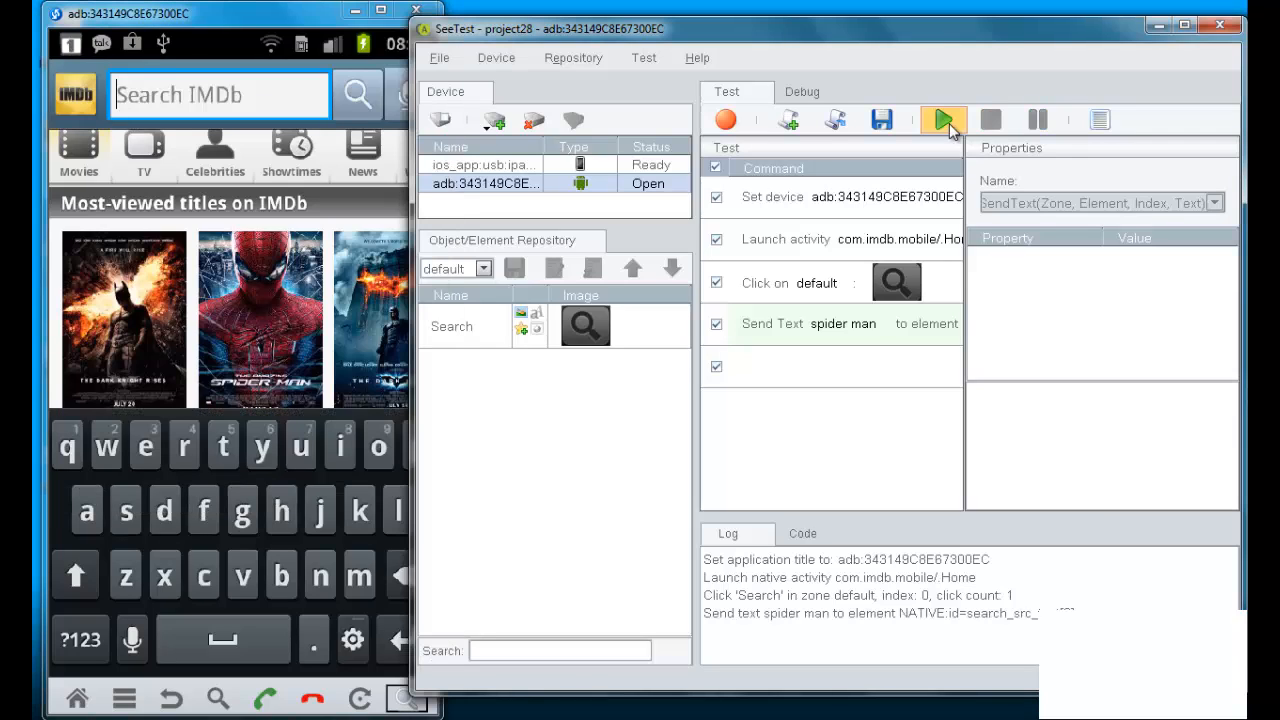
left_click(940, 120)
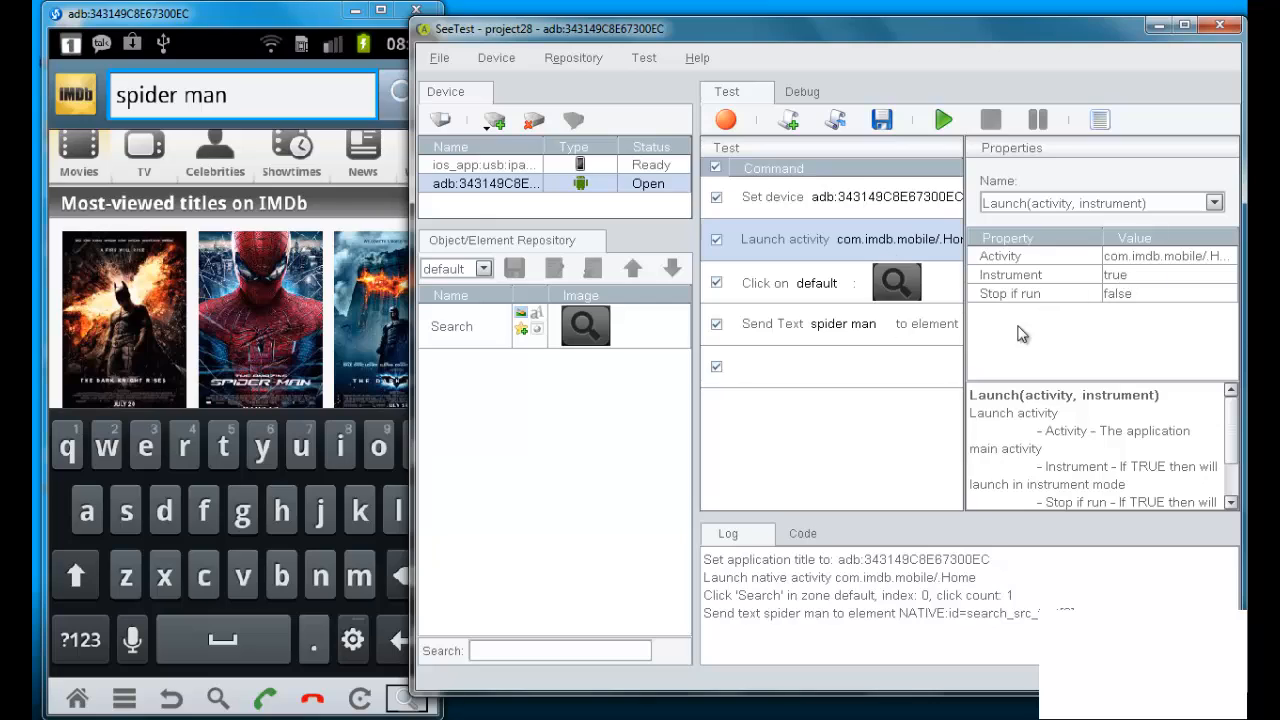
mouse_move(780, 296)
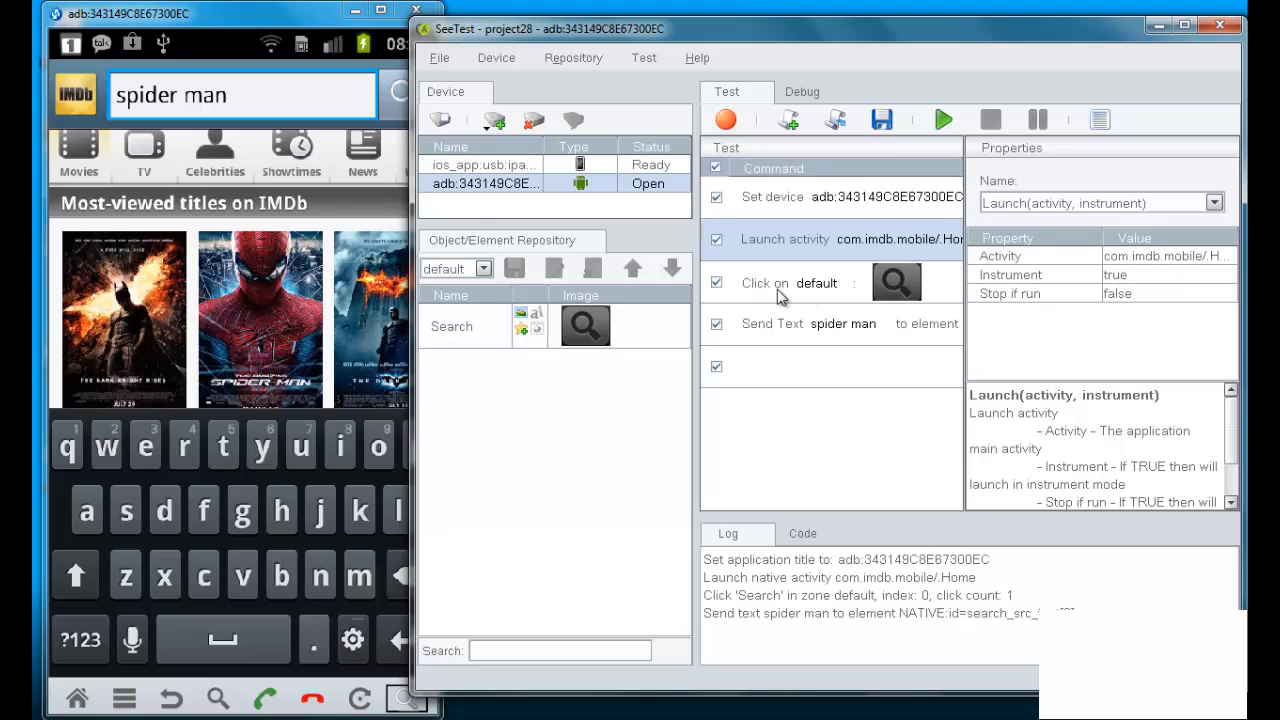
left_click(790, 284)
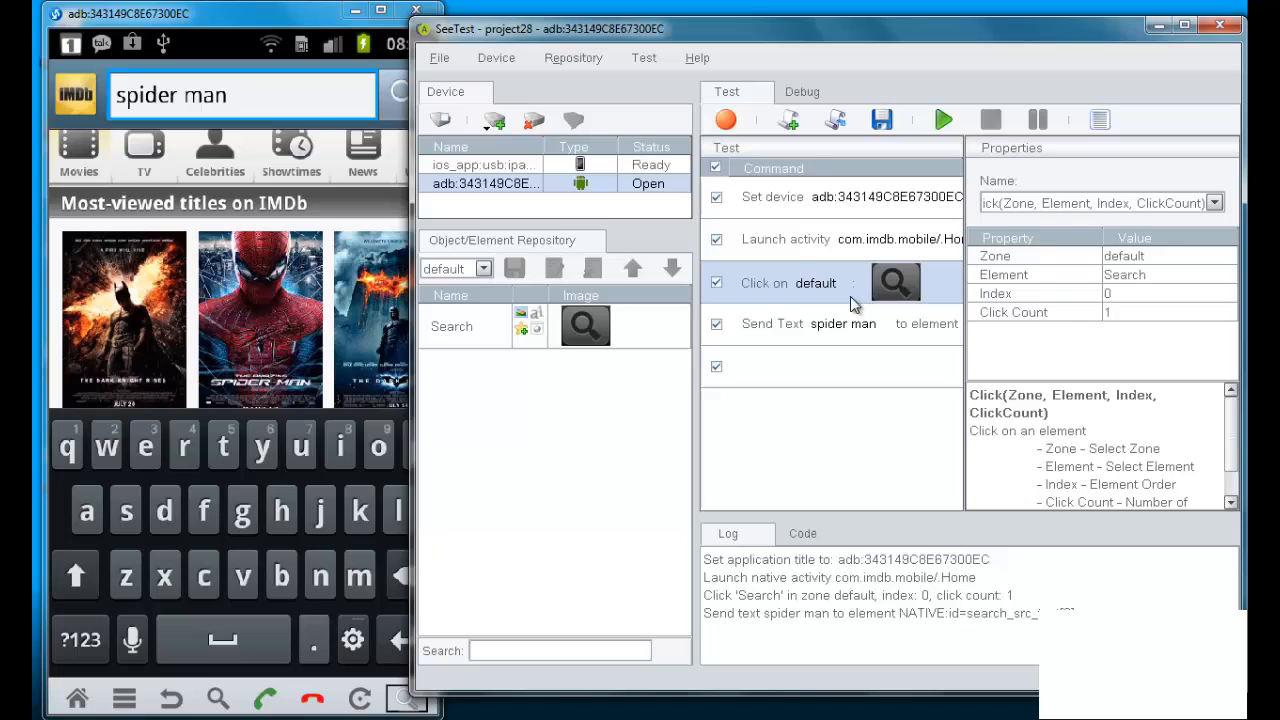
mouse_move(1136, 280)
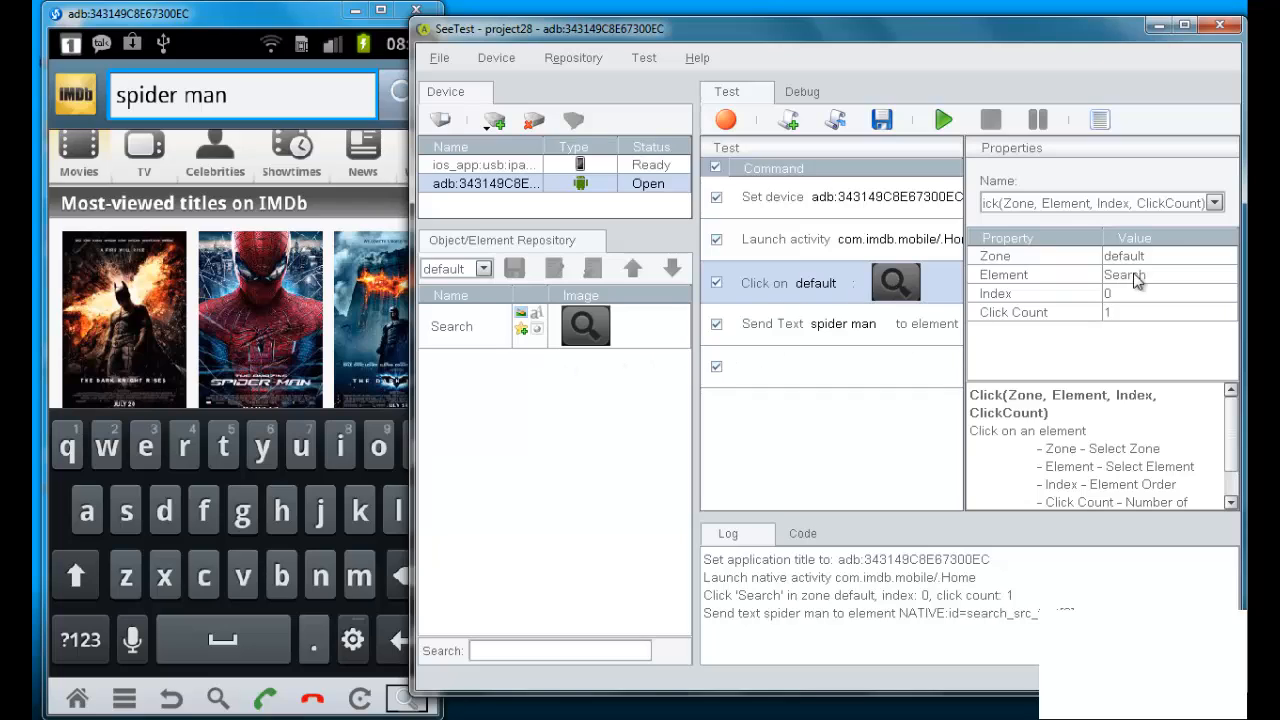